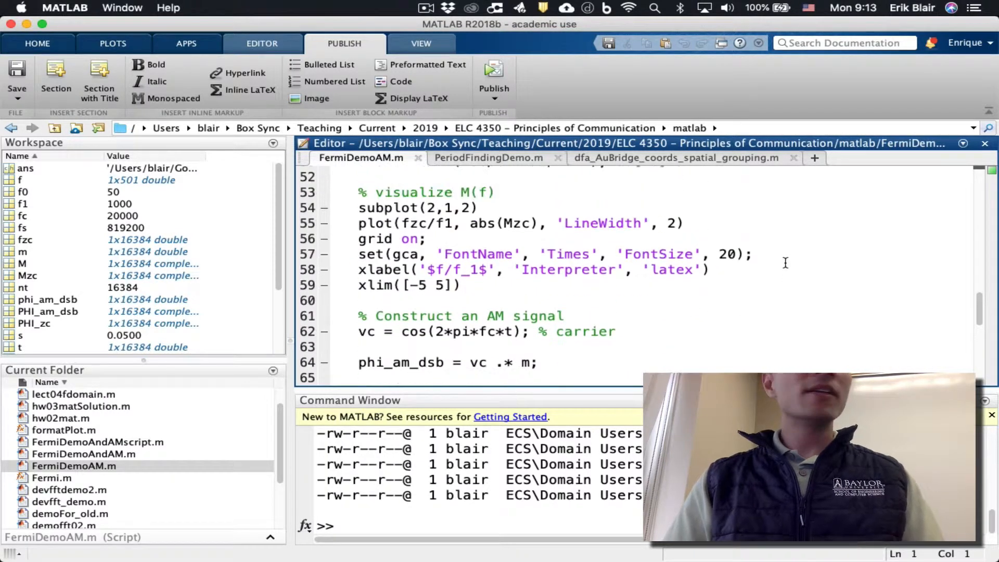
- Review where the carrier vc is used and add a '%% Synchronous demodulation' section header
scroll("down", 3)
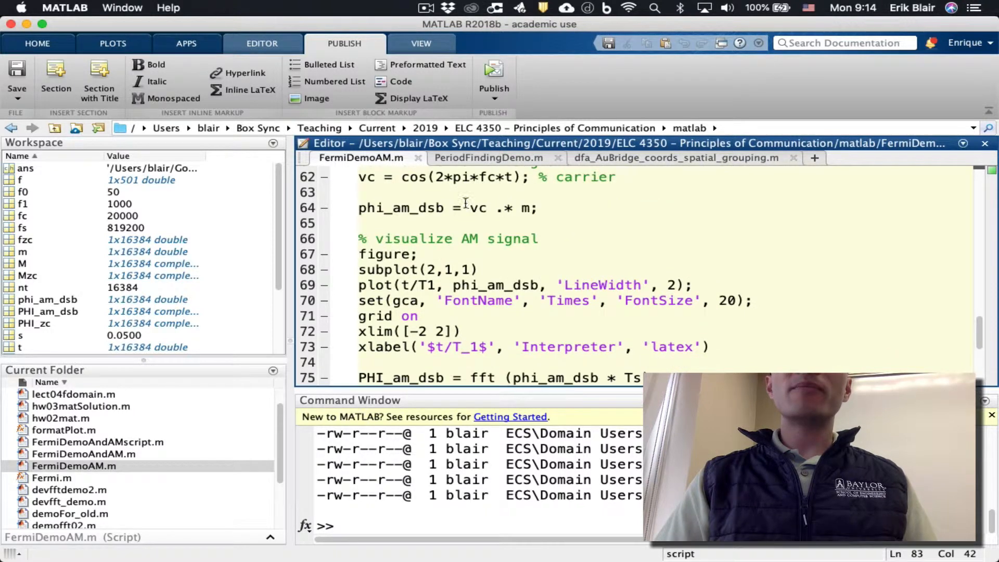
double_click(477, 208)
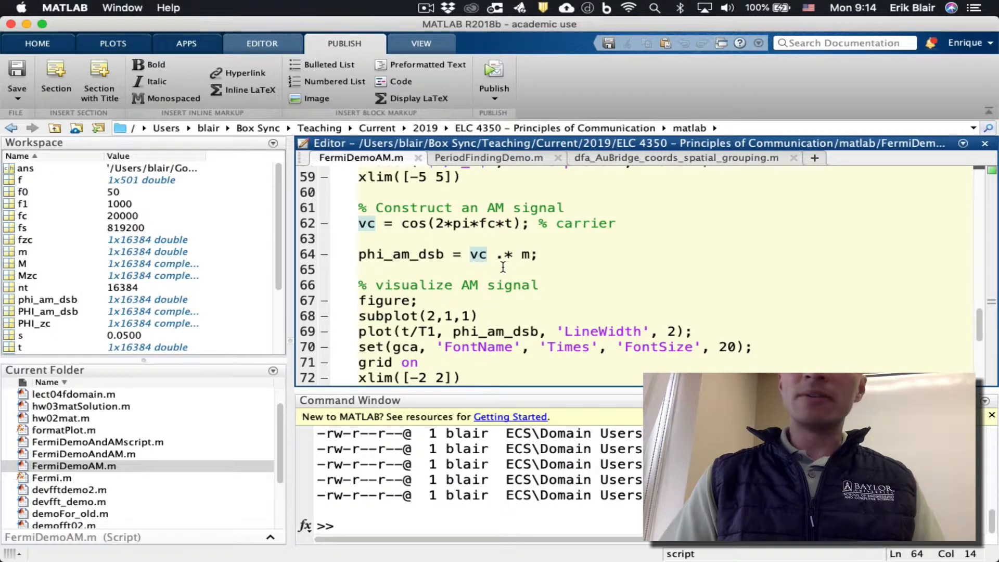
scroll("down", 3)
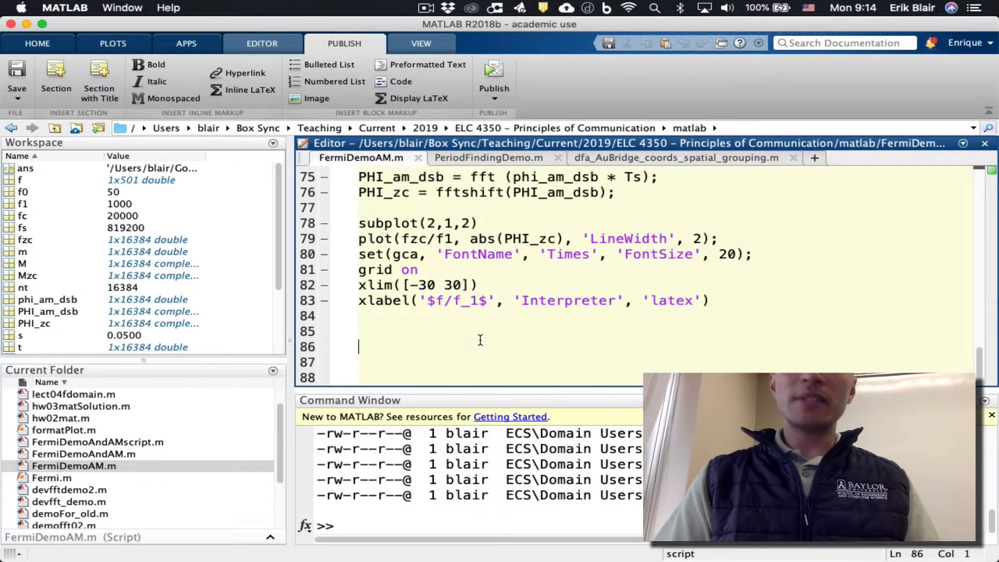
type("%%")
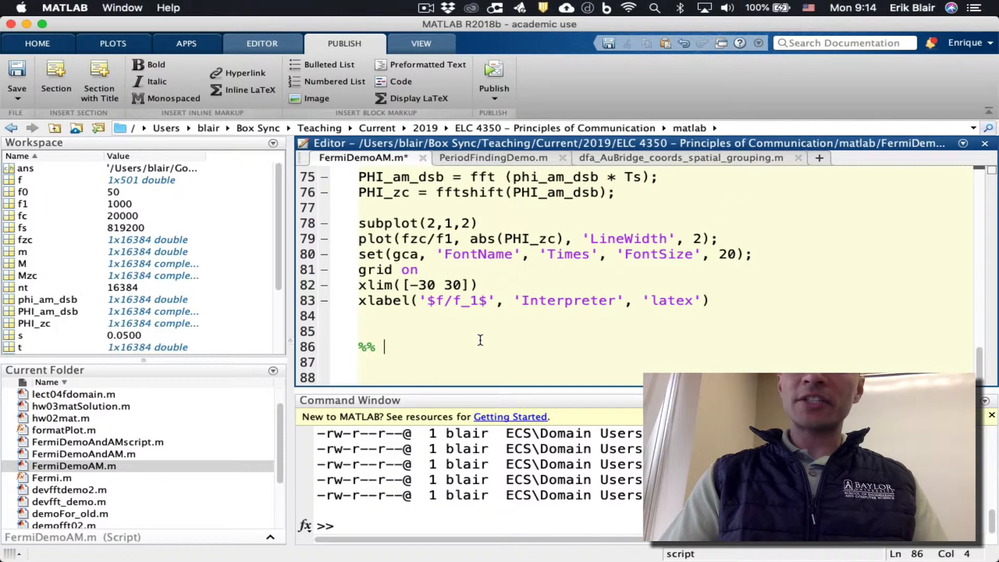
type("Synchronous")
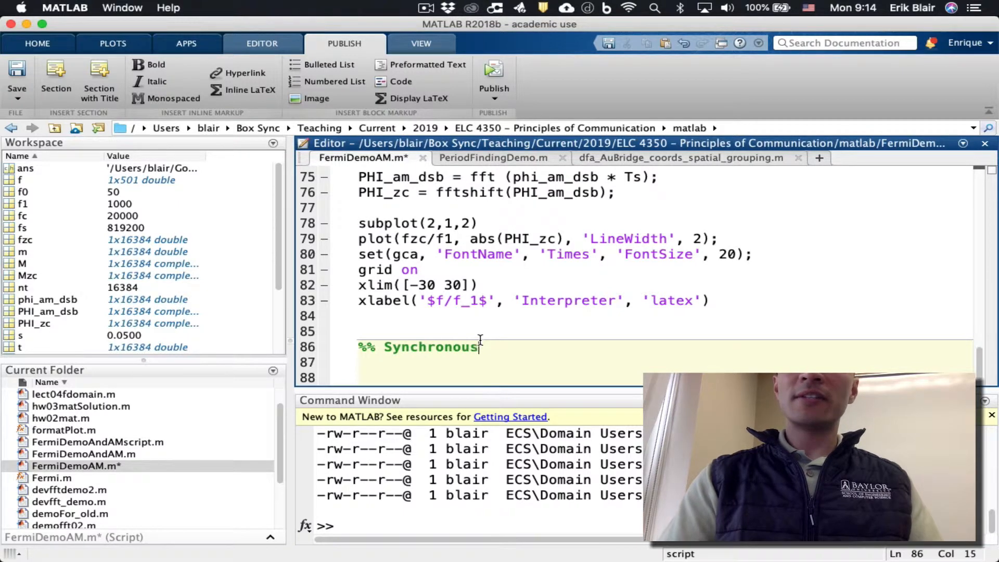
type("demodulation")
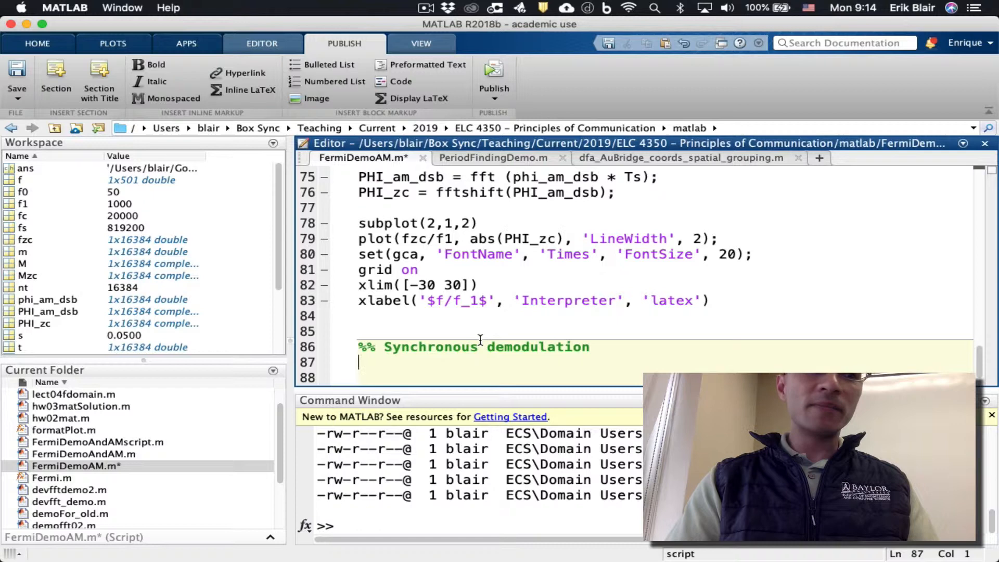
- Write x = 4*vc.*phi_am_dsb; to remultiply the AM signal by the carrier with gain 4
type("x =")
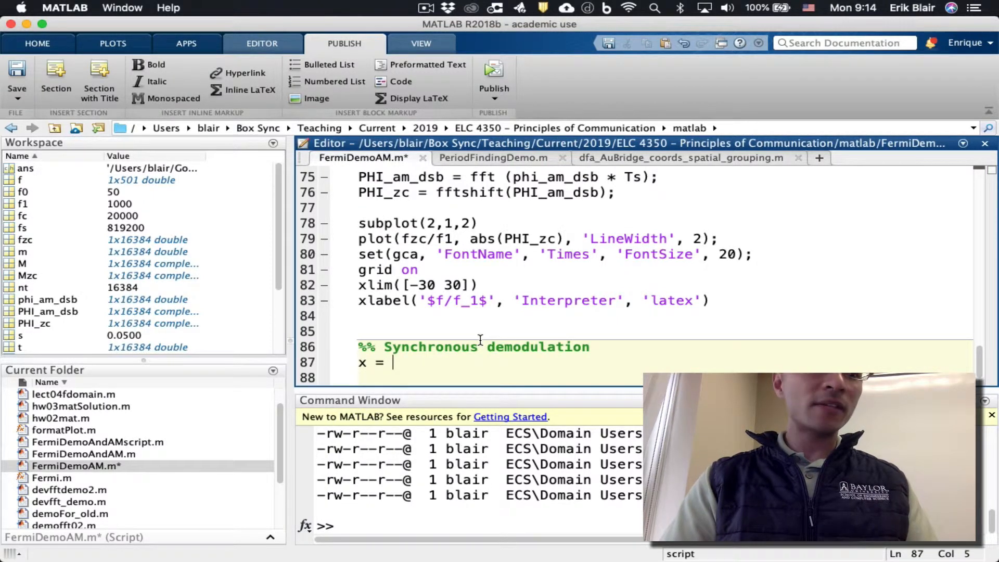
type("v")
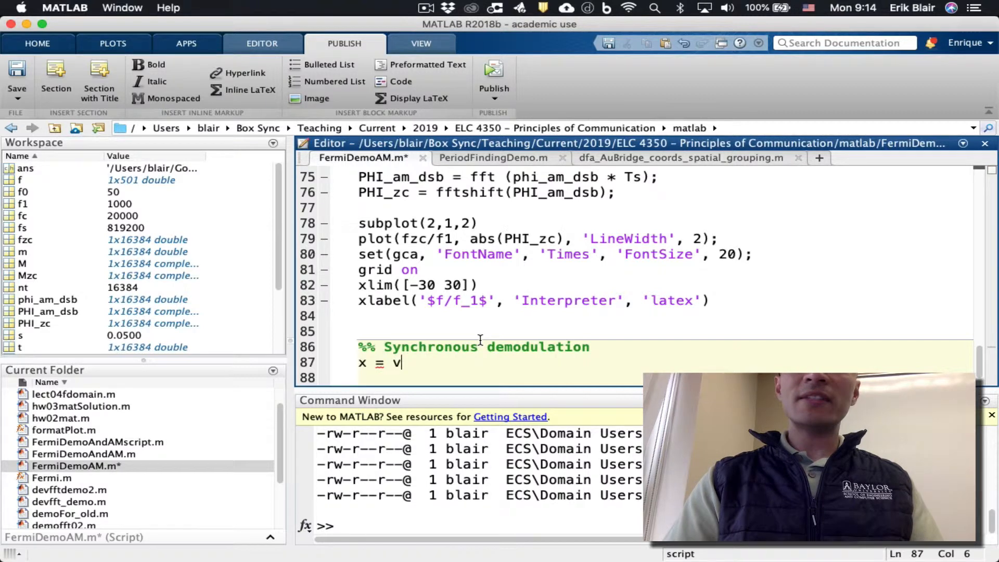
type("c.*")
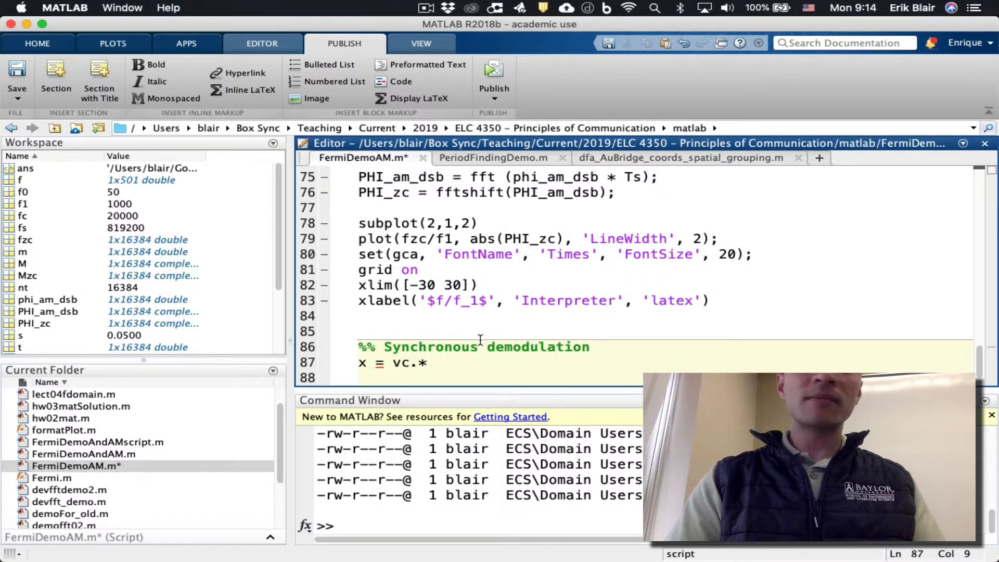
type("phi_am_dsb")
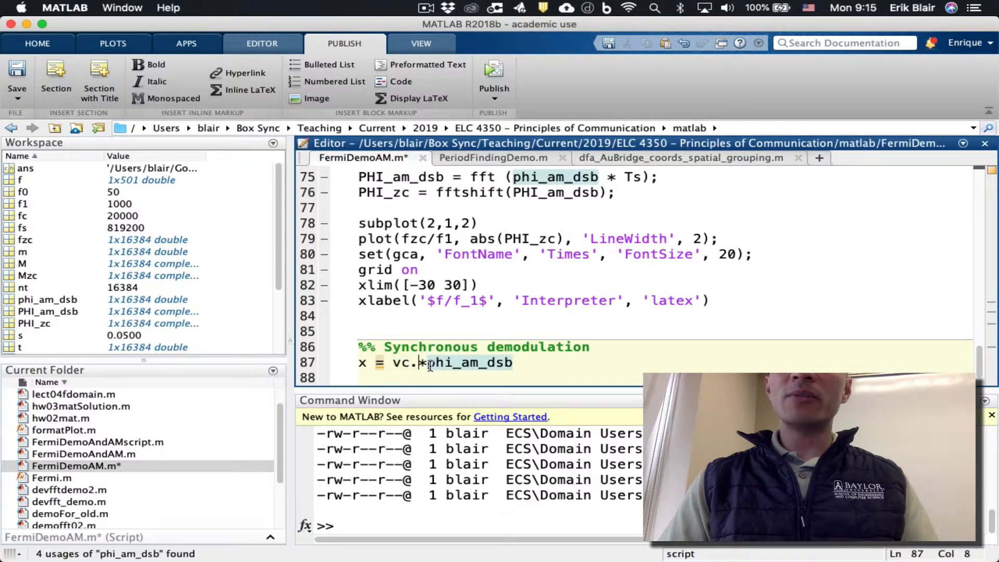
double_click(400, 363)
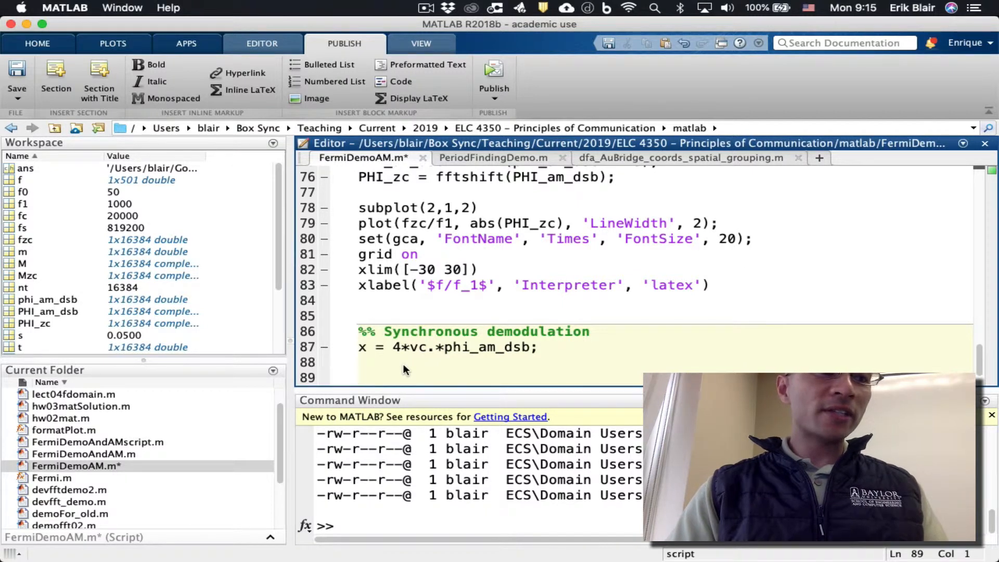
- Add X = fft(x*Ts); and its zero-centred version Xzc = fftshift(X);
type("X = fft")
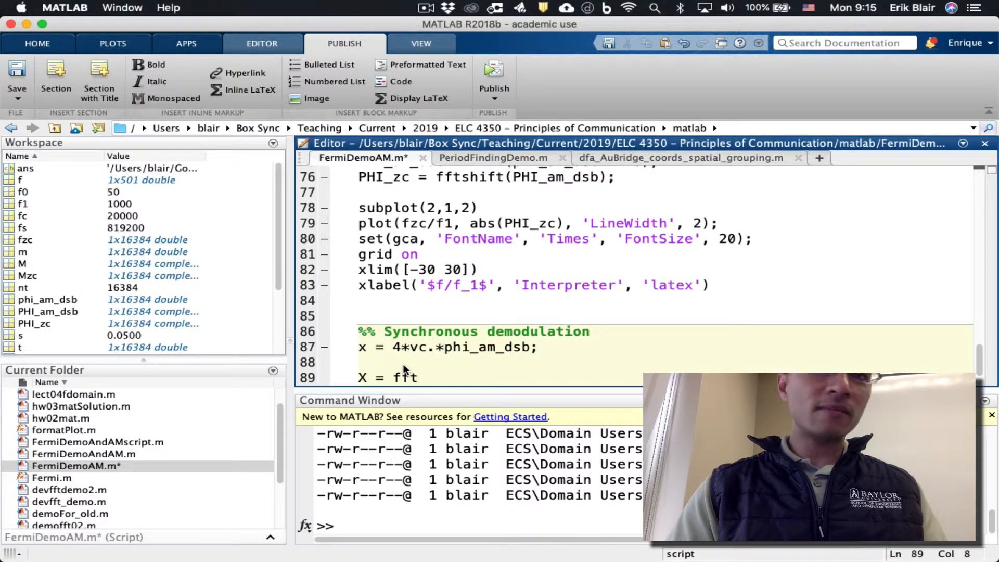
type("x);")
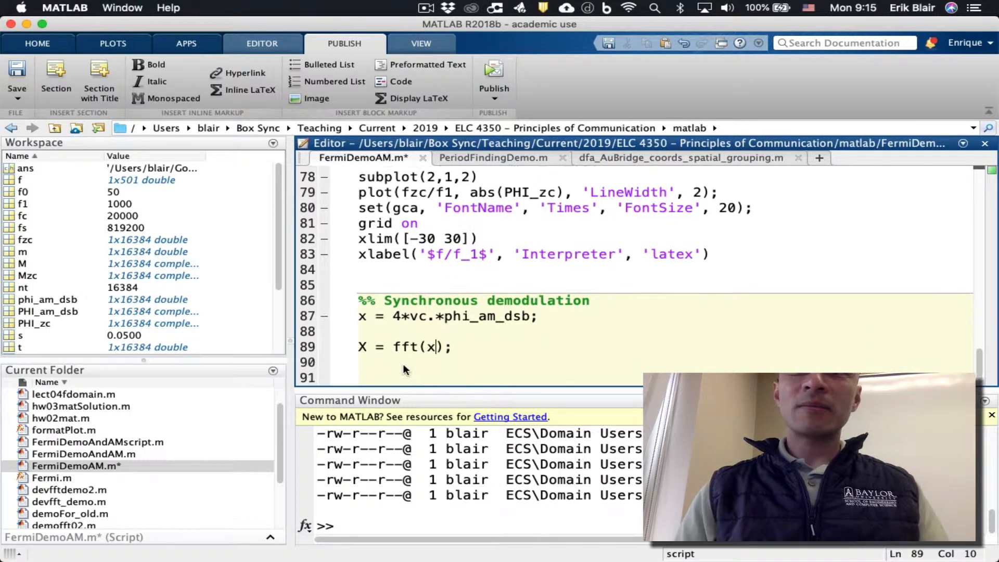
type("*Ts")
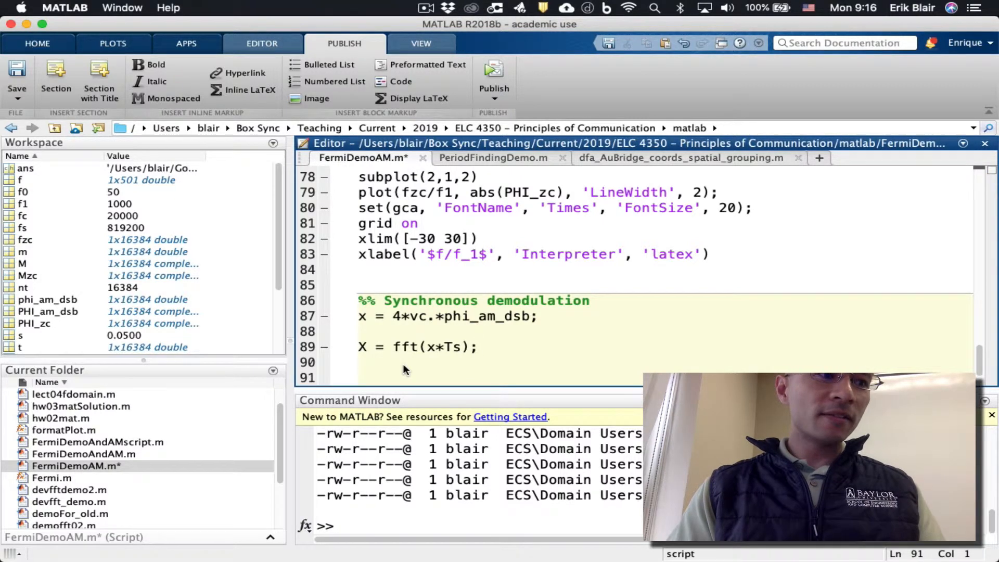
type("Xzc")
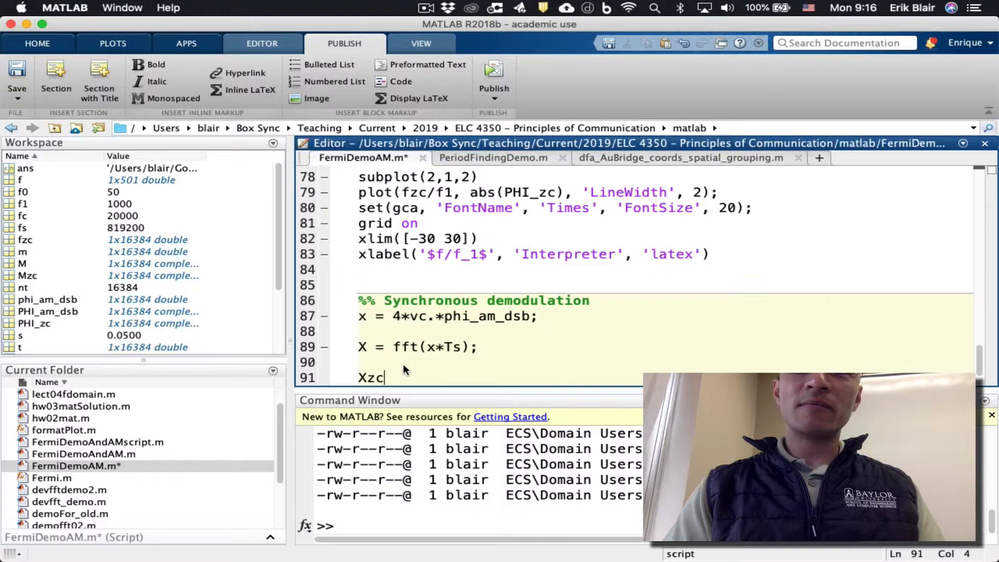
type("= ffts")
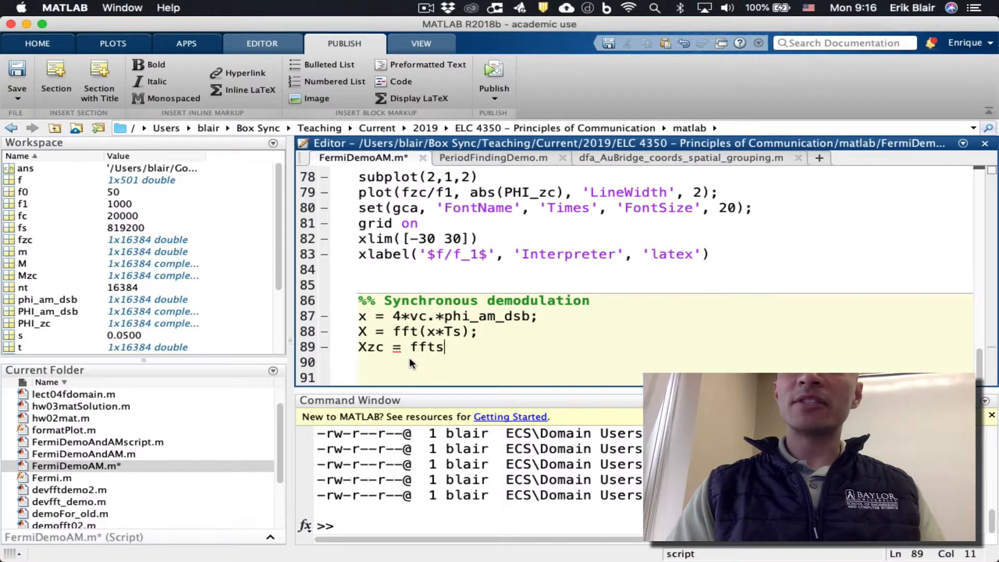
type("hift(X);")
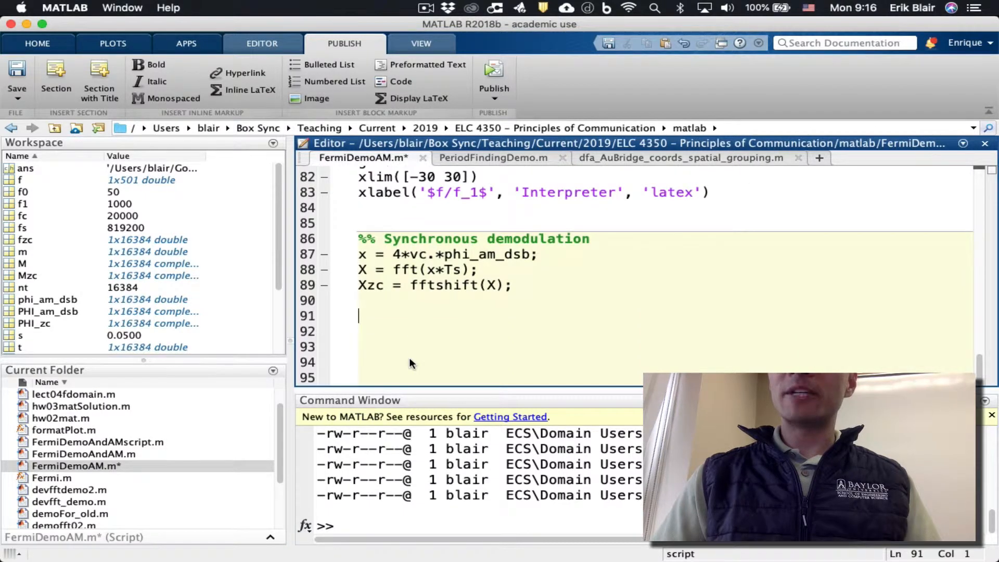
- Add figure; and plot(fzc, abs(Xzc), 'LineWidth', 2) for the demodulated spectrum
type("figure;")
left_click(663, 331)
type("pl")
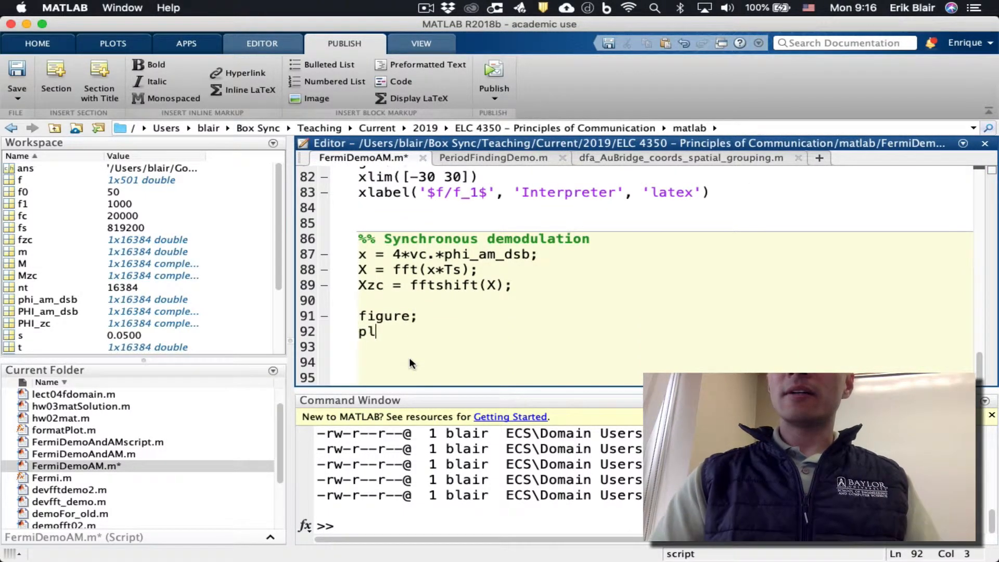
type("ot(fz)")
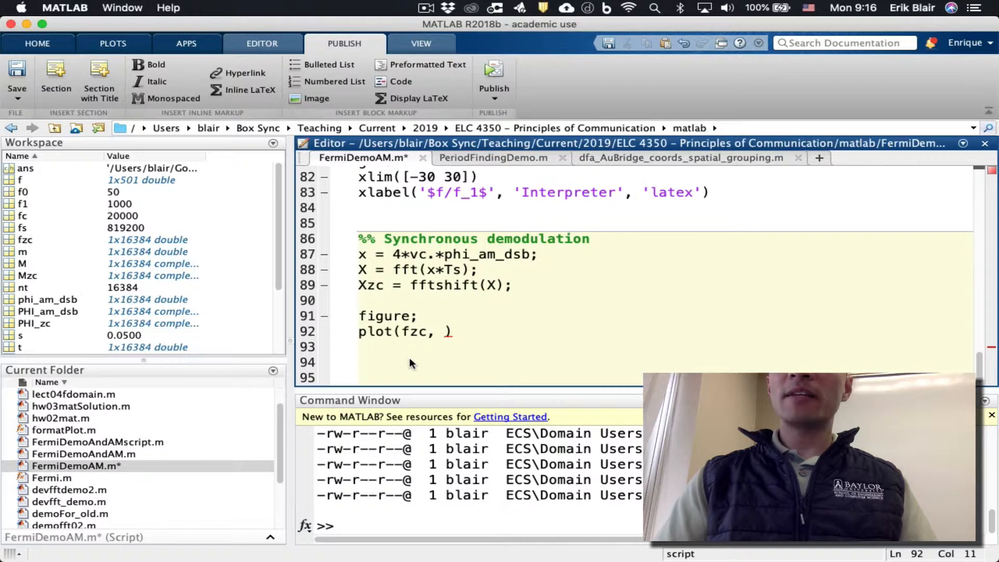
type("abs(")
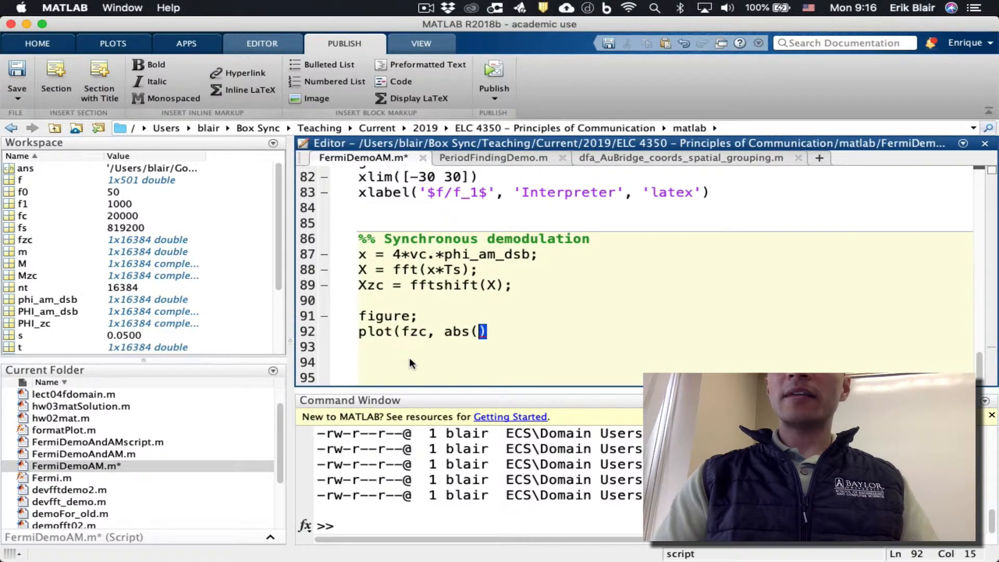
type("X")
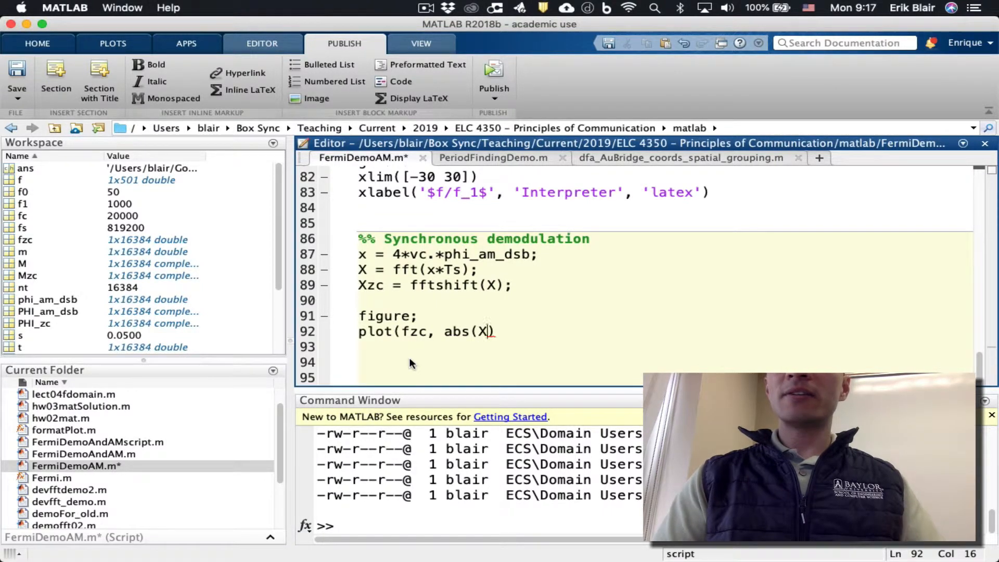
type("zc")
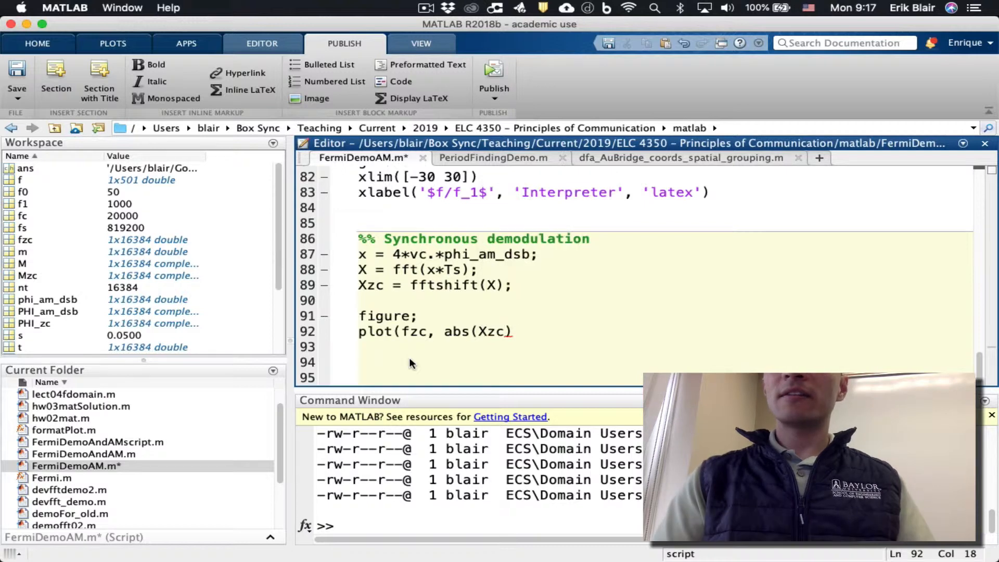
type(", 'LineWidth', 2)")
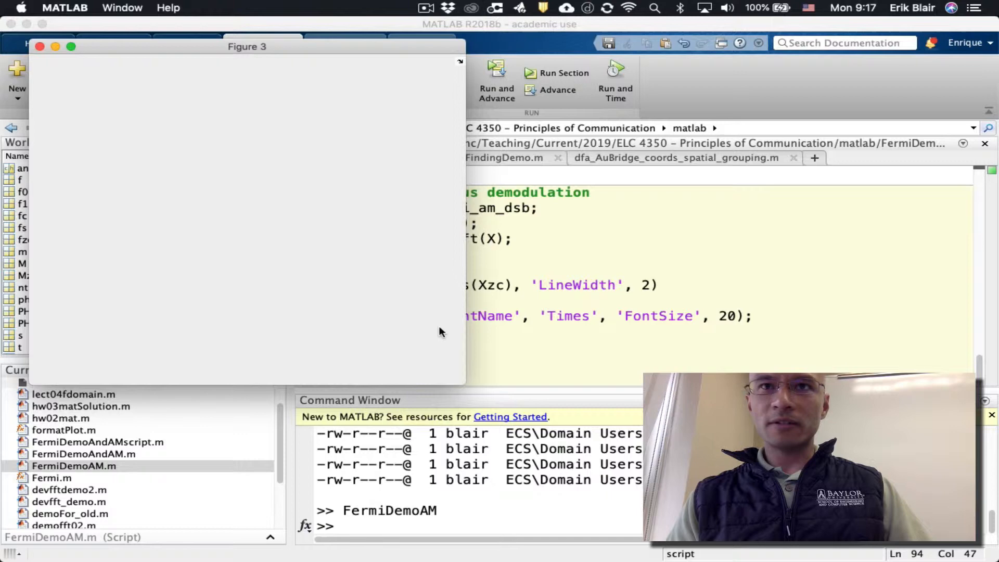
- Normalize the plot's frequency axis so it uses fzc/f1
left_click(39, 45)
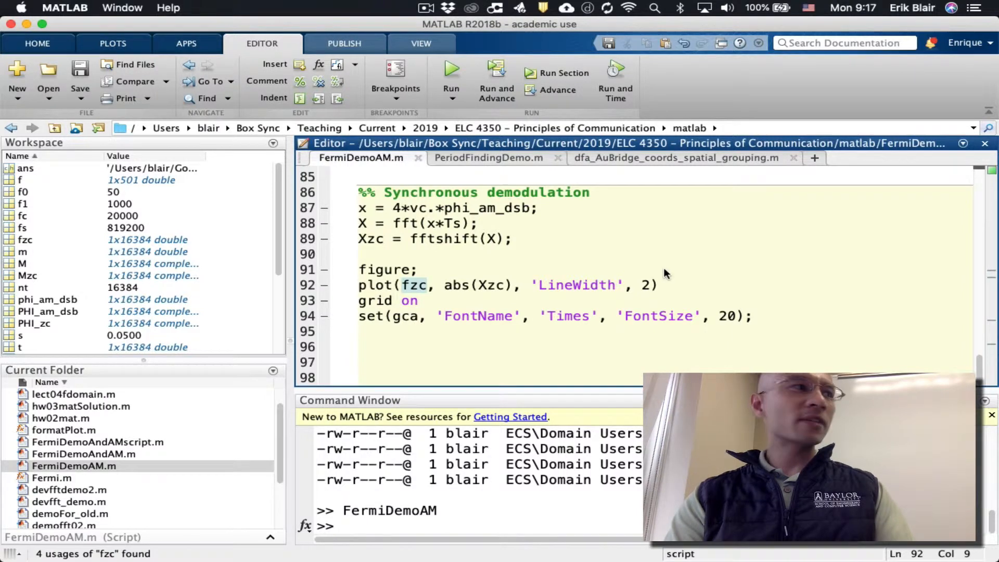
type("/")
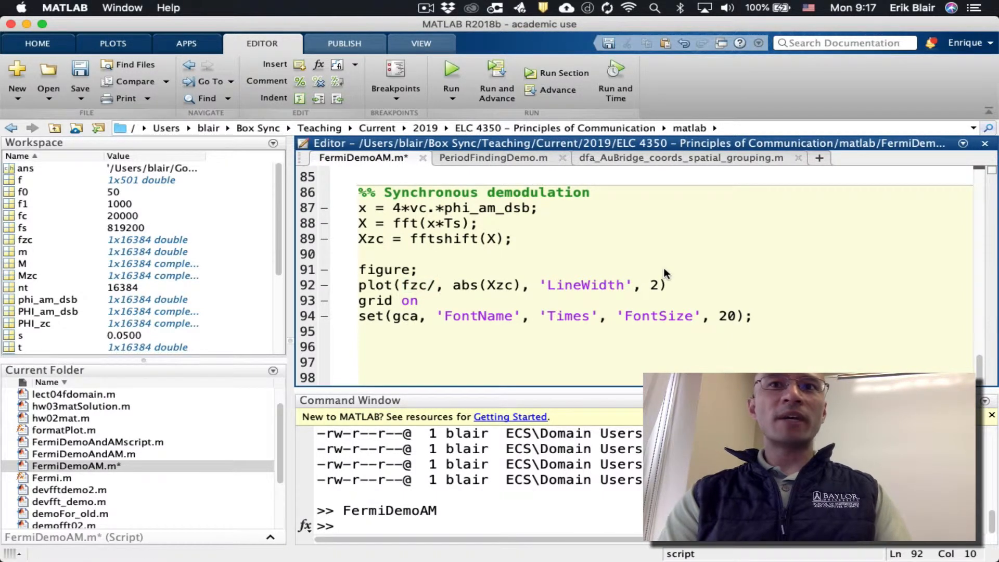
type("f1")
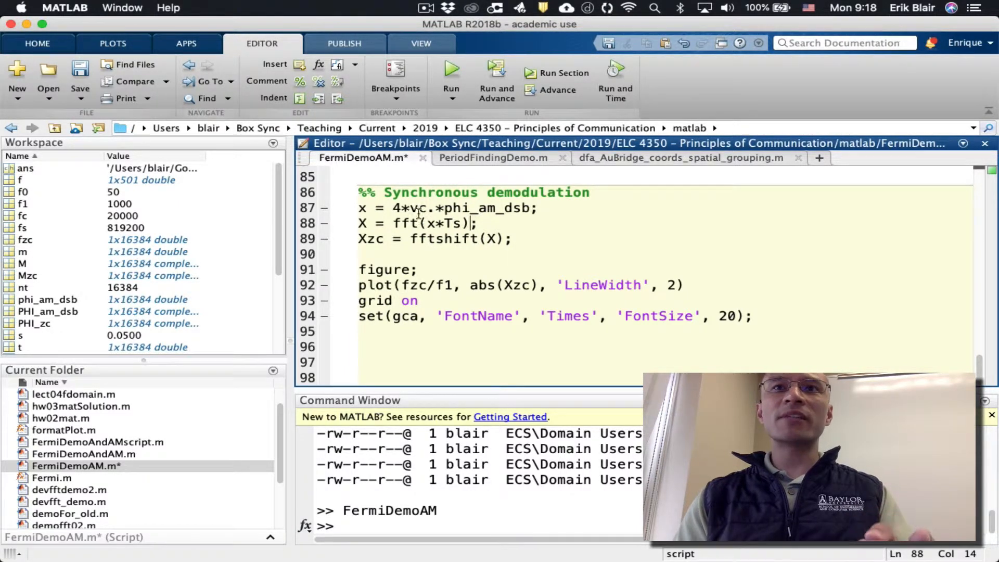
- Run the demodulation section to view its spectrum, then return to the script
left_click(345, 44)
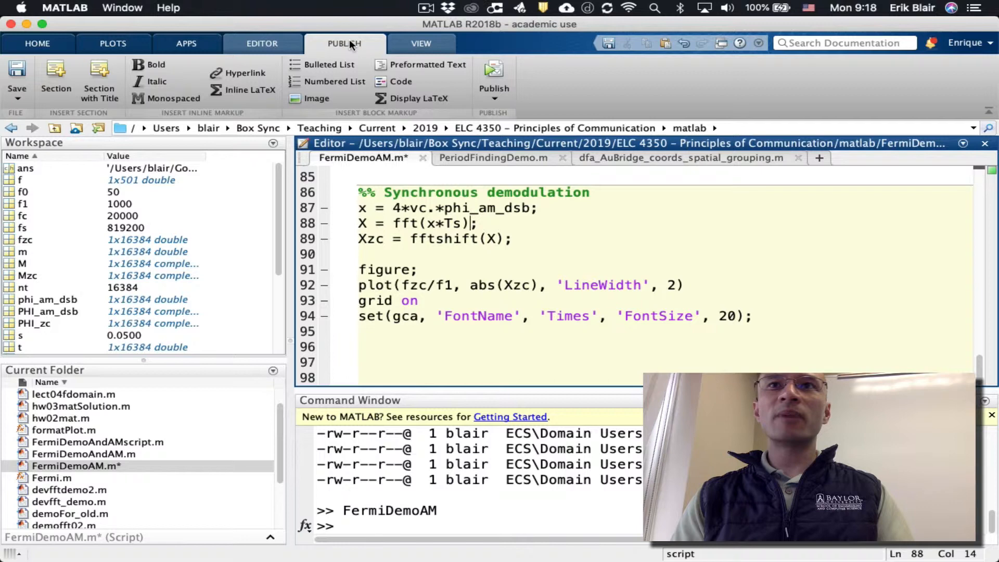
left_click(261, 44)
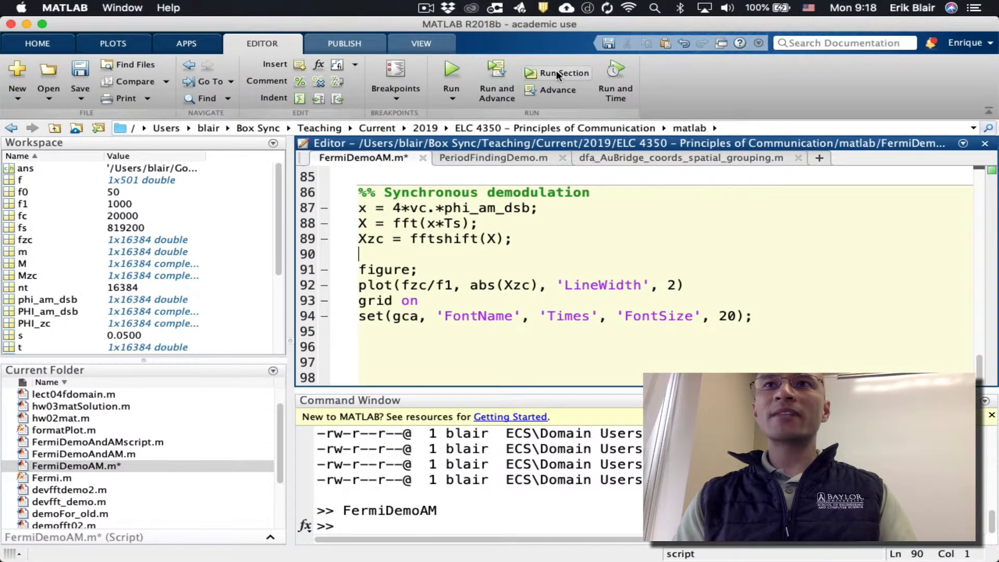
mouse_move(561, 72)
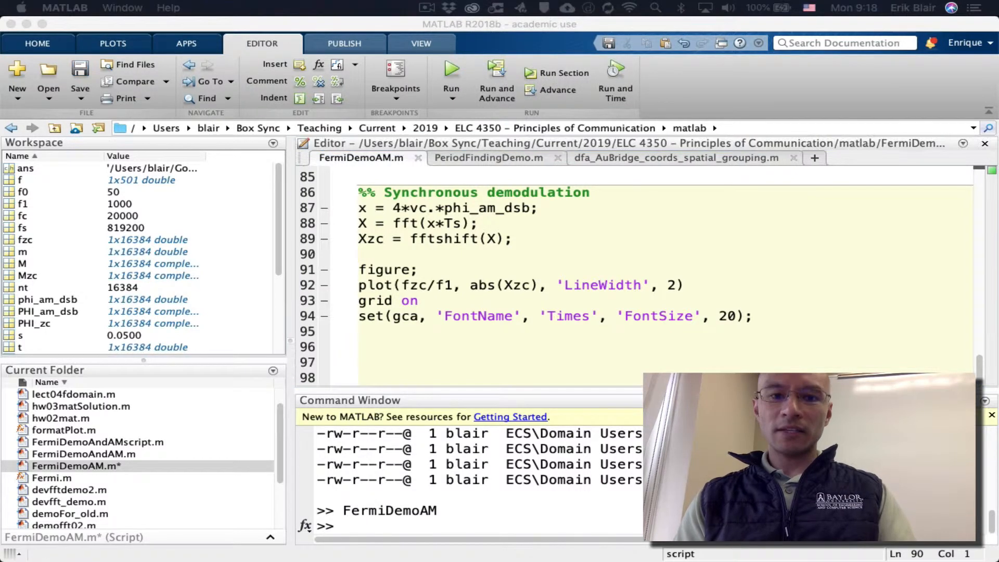
left_click(450, 68)
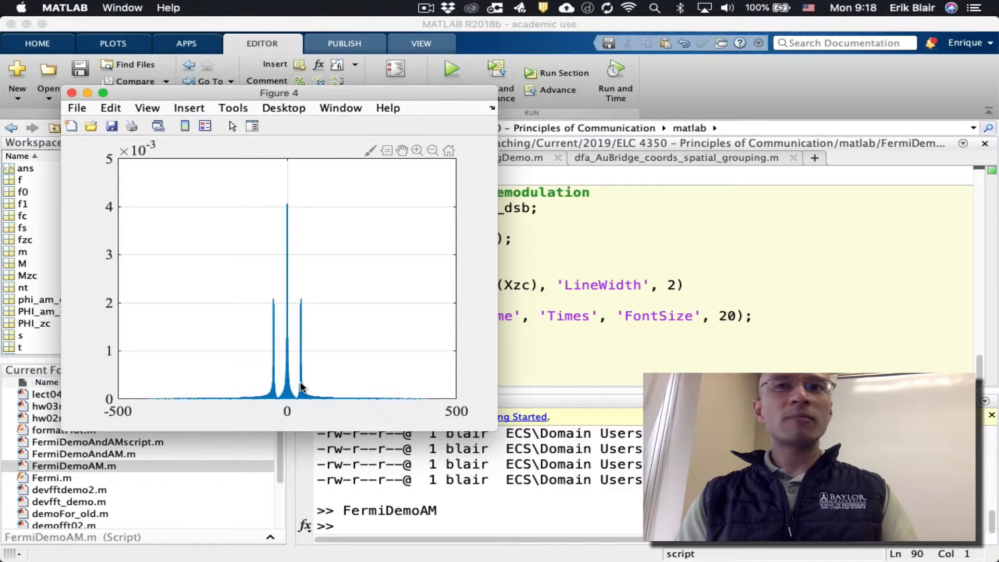
left_click(72, 93)
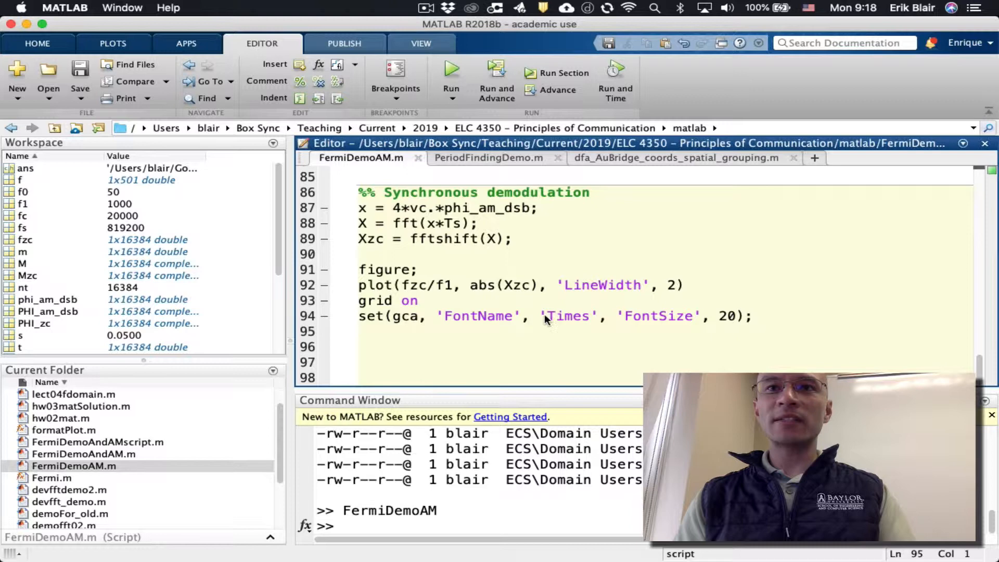
- Add xlim(100*[-1 1]), run it, then narrow the limits to 60*[-1 1]
type("xl")
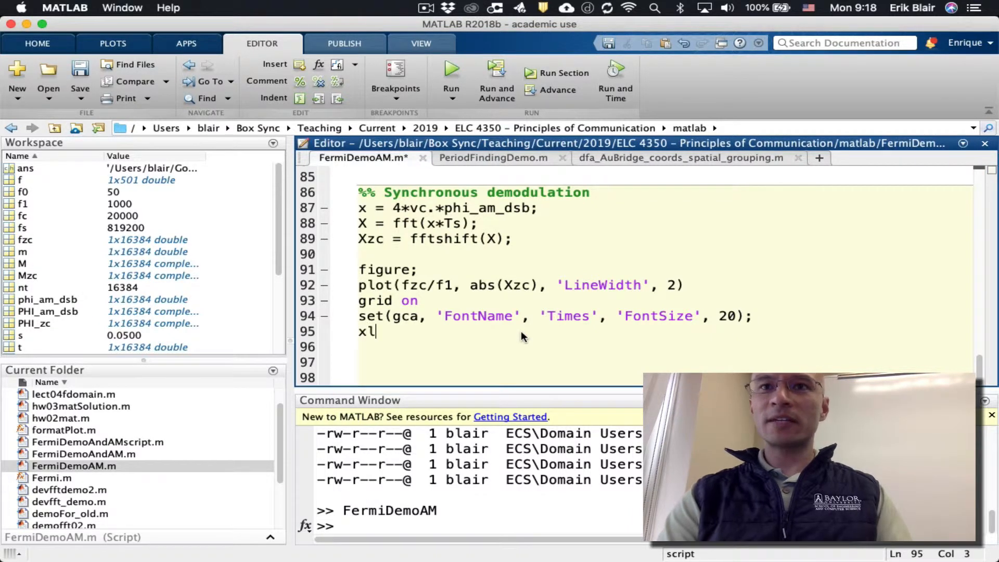
type("im()")
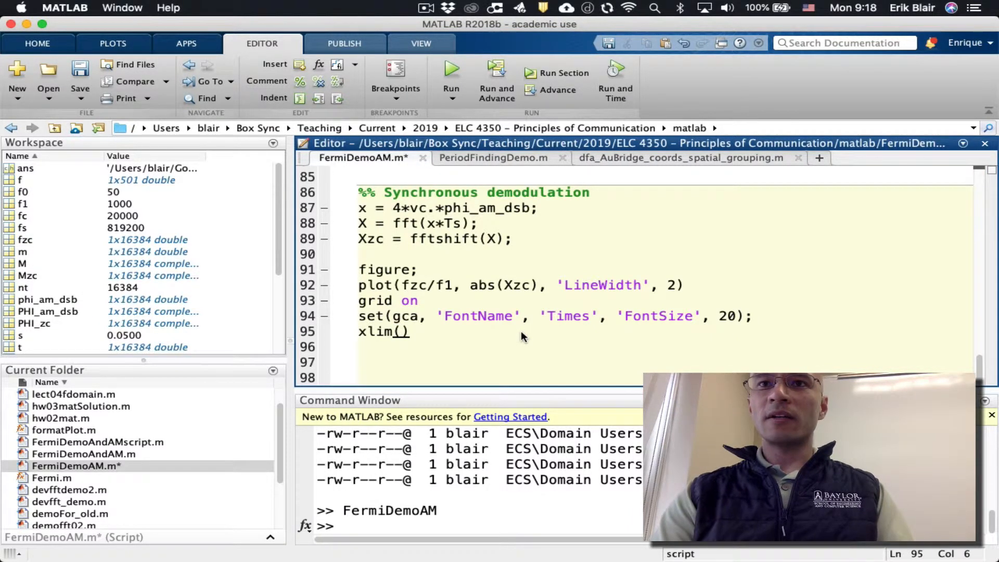
type("100*[")
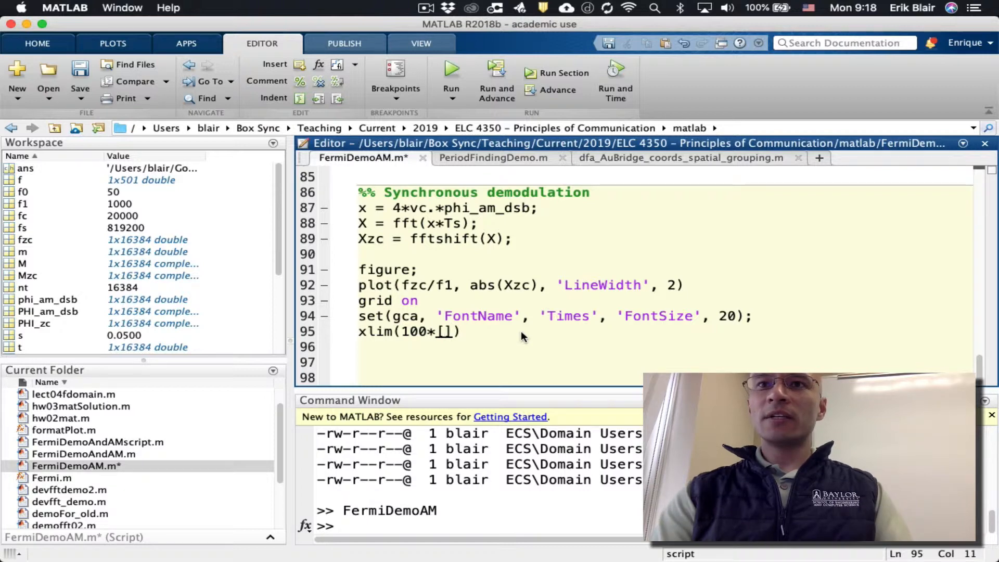
type("-1 1")
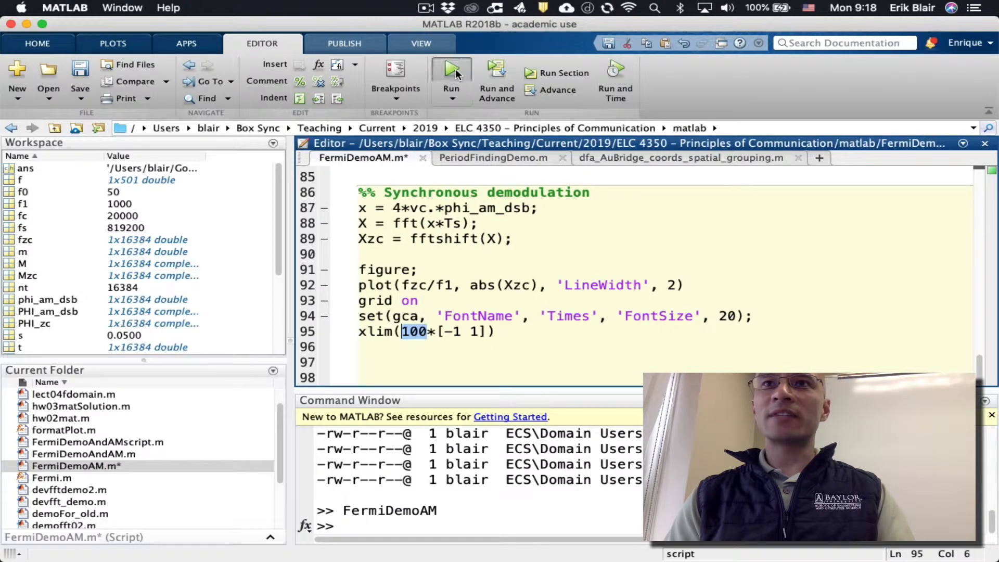
left_click(450, 69)
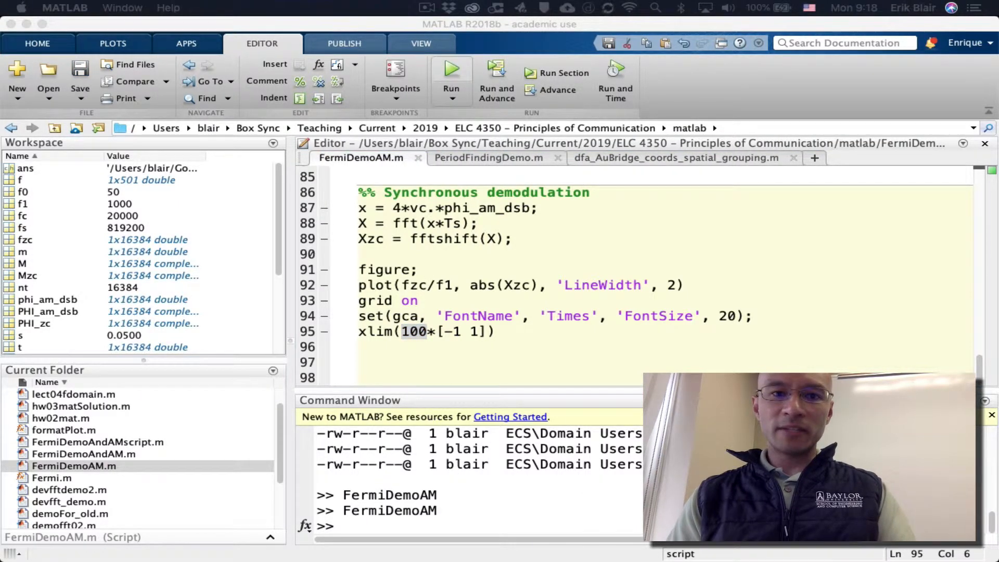
left_click(451, 67)
type("6")
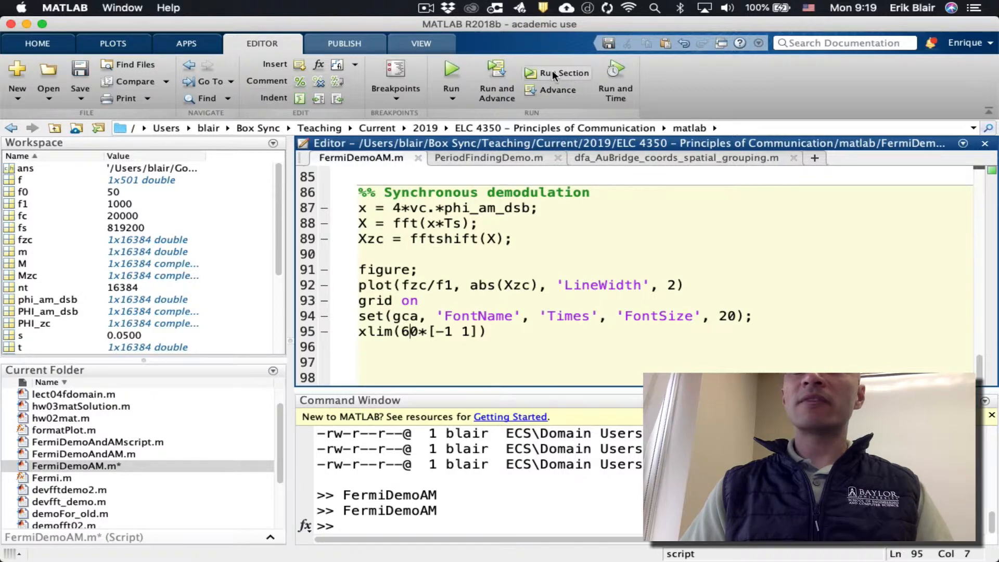
- Run the section to display the spectrum from −60 to 60 with peaks at 0 and ±40
left_click(563, 73)
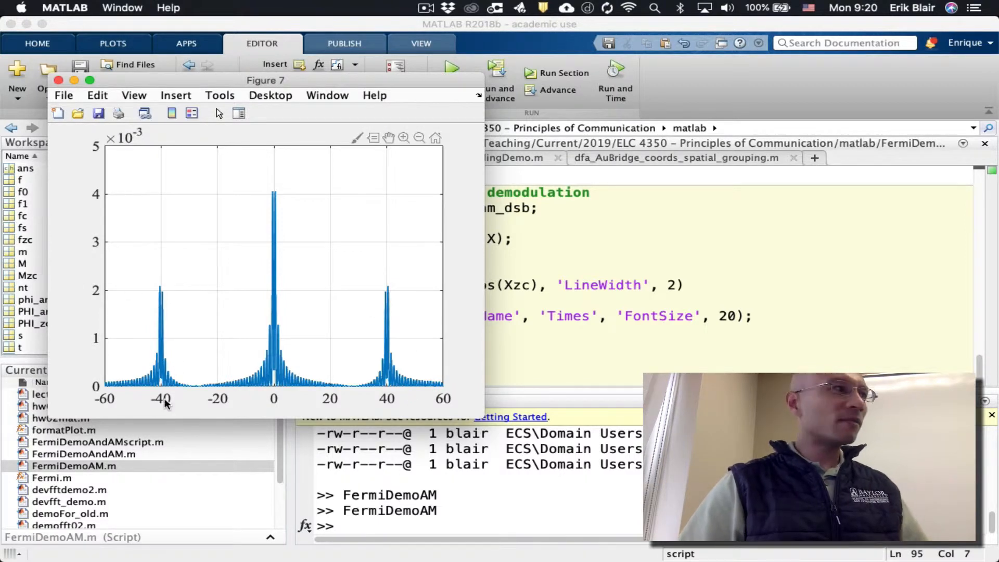
mouse_move(430, 293)
type("xlab")
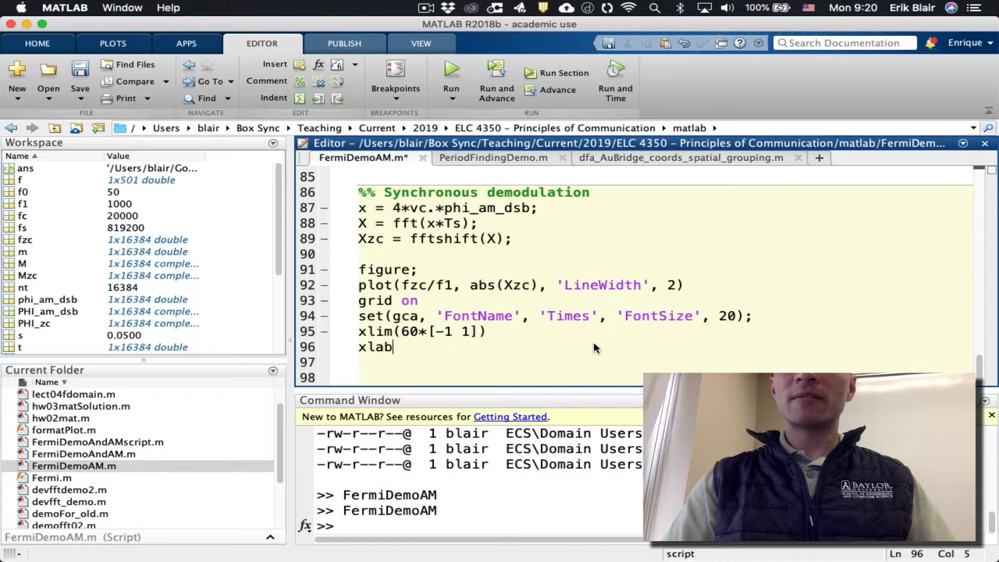
- Add LaTeX xlabel '$f/f_1$' and ylabel '$|X(f)|$', then start a '%% Filtering' section
type("el('$f/f_1$', 'Interpreter')")
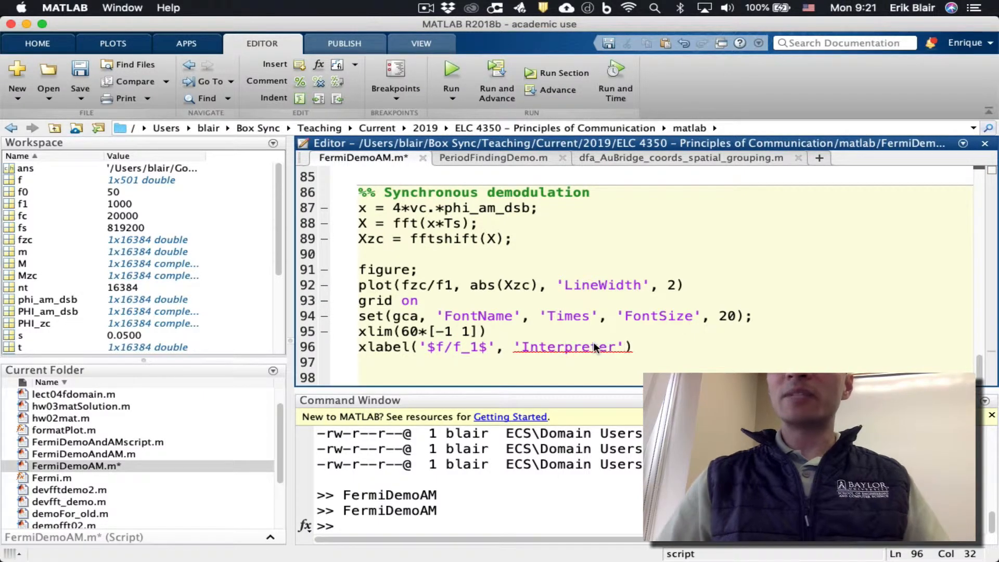
type("ylabel('$X(f)$', 'Interpreter', 'latex')")
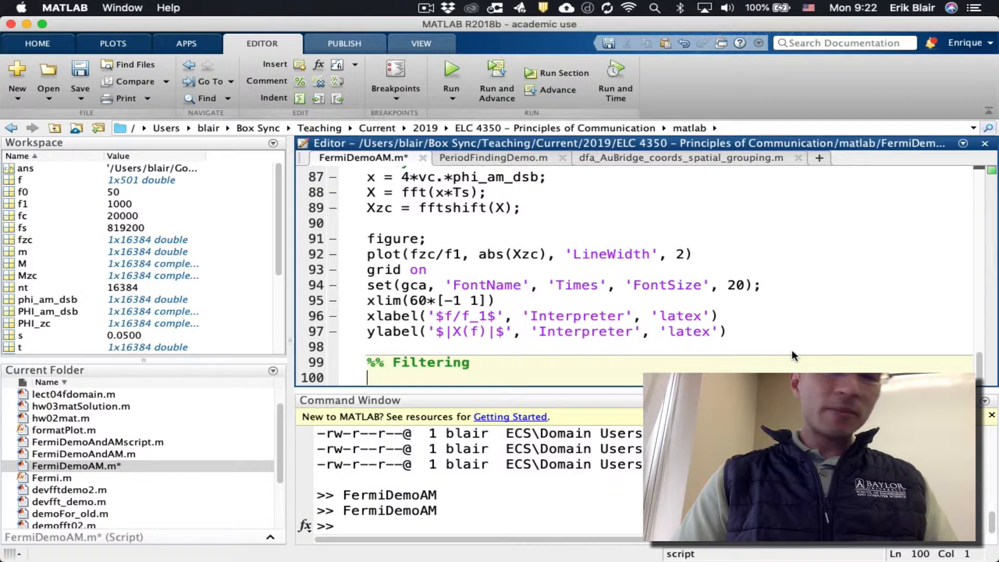
- Define the LPF cutoff Bfilt = 15*f1; % [Hz] and filter order N = 50
type("Bfilt =")
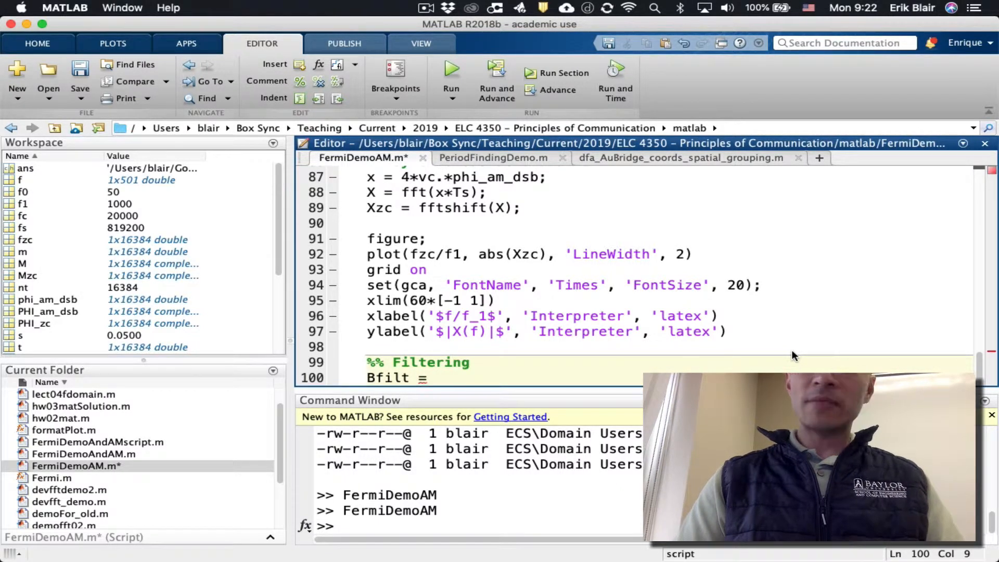
type("15")
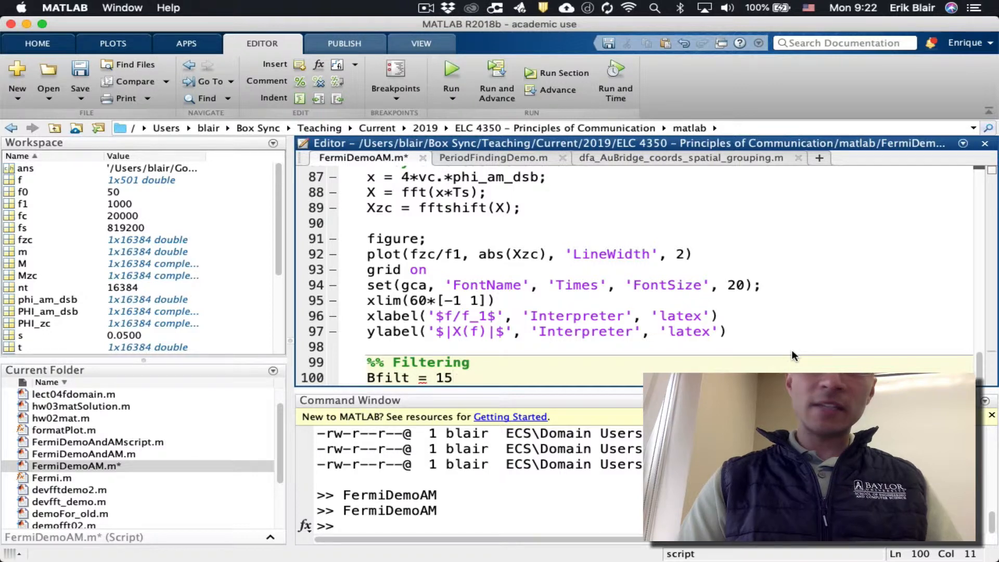
type("*f1; % [Hz] LPF cutoff frequency")
type("N = 50; % LPF order")
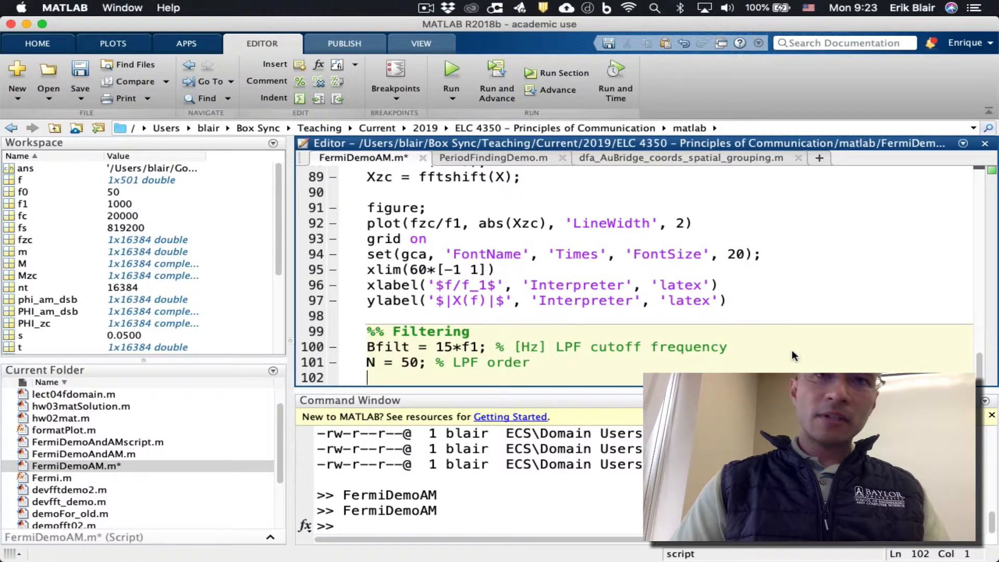
- Add XB = 2*Bfilt/fs; % [] filter fractional cutoff = Bfilt/(fs/2)
type("X")
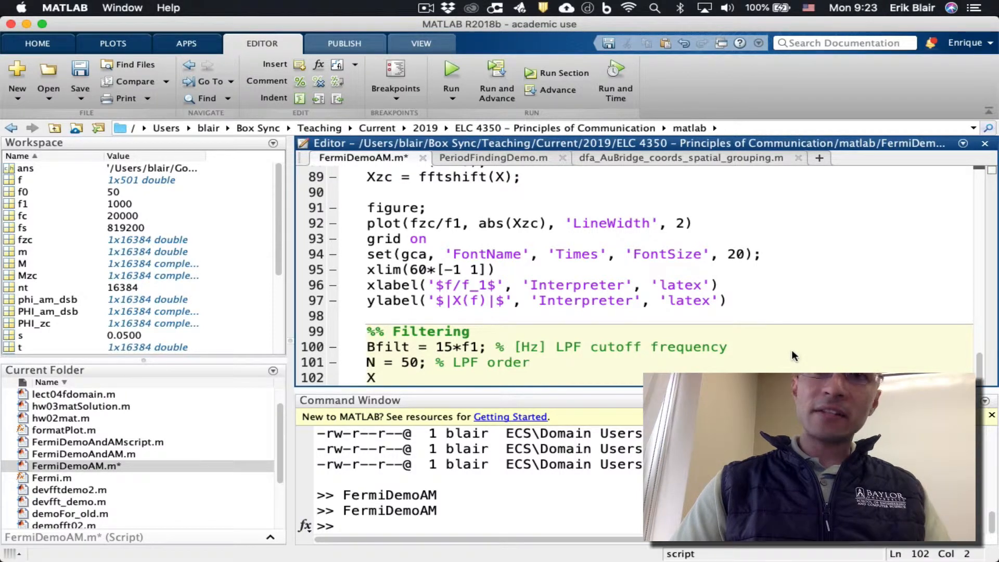
type("B =")
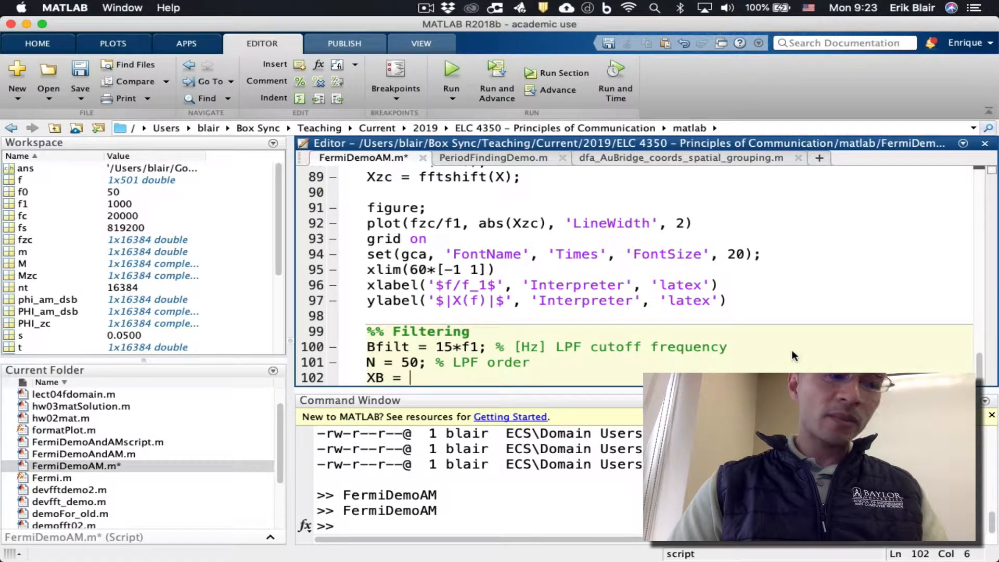
type("2*Bfilt/fs; %")
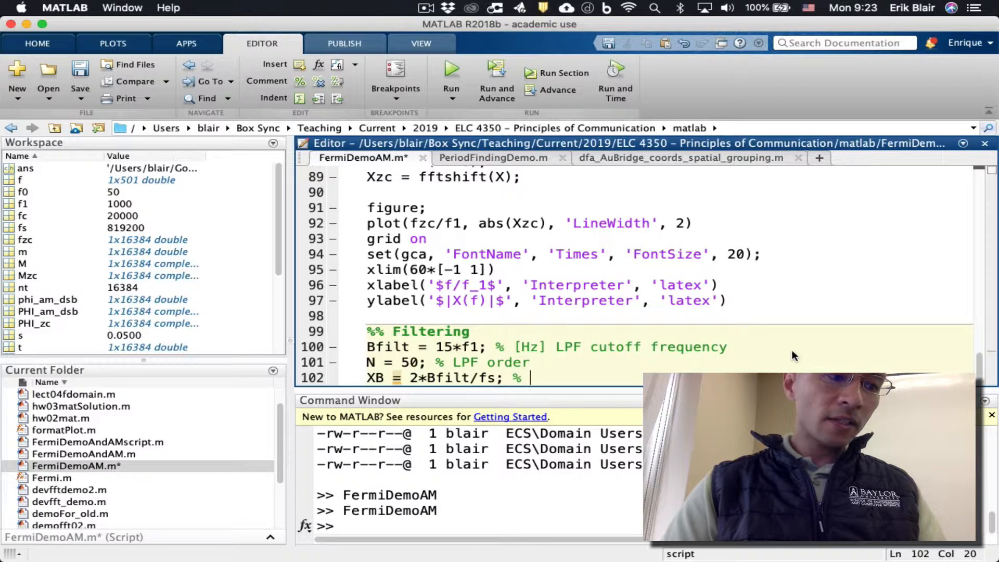
type("[]")
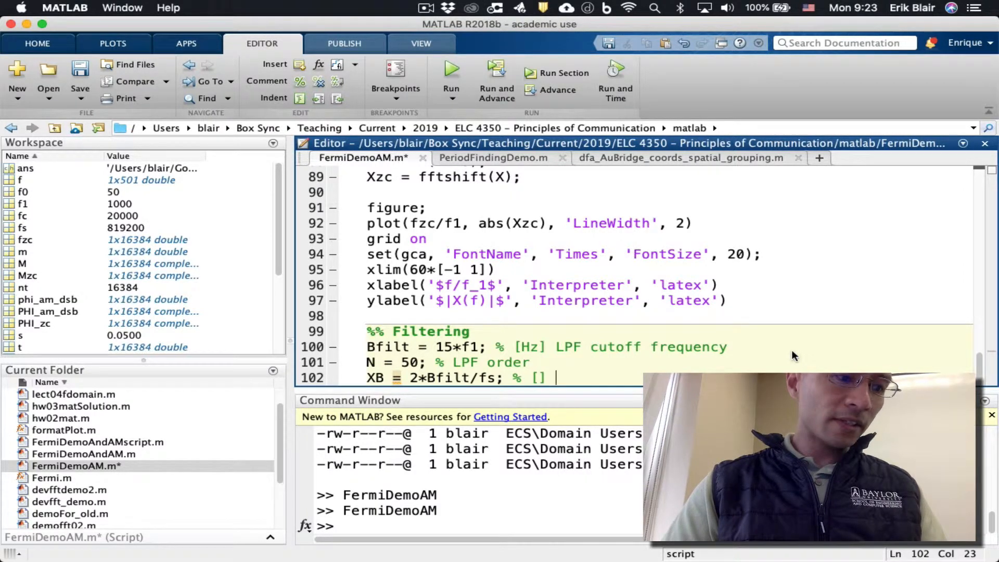
type("filter fractional cutoff = Bfilt/(fs/2")
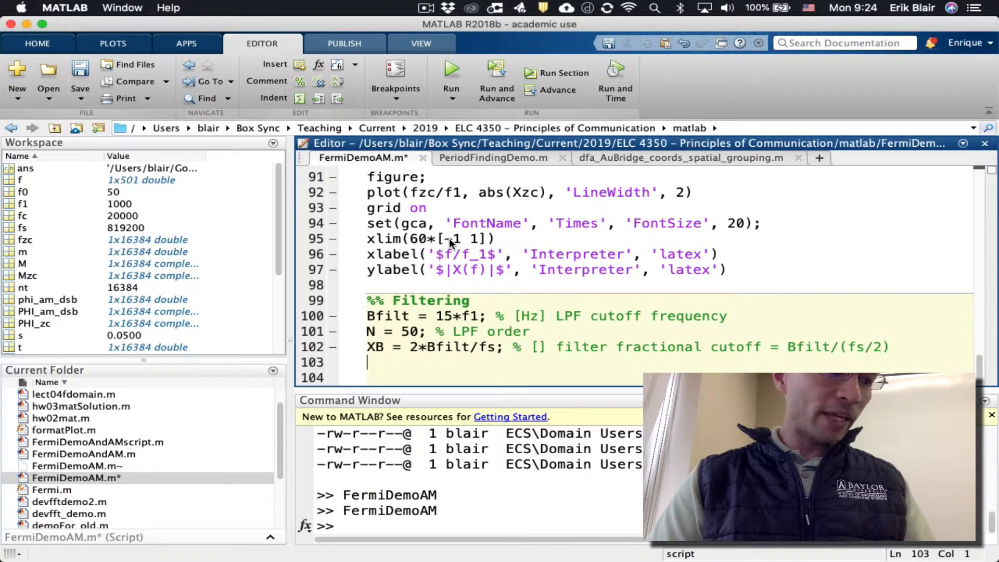
- Design h = fir1(N, XB), filter x into y with filter(h, 1, x), and start a subplot of y vs t/T1
type("h =")
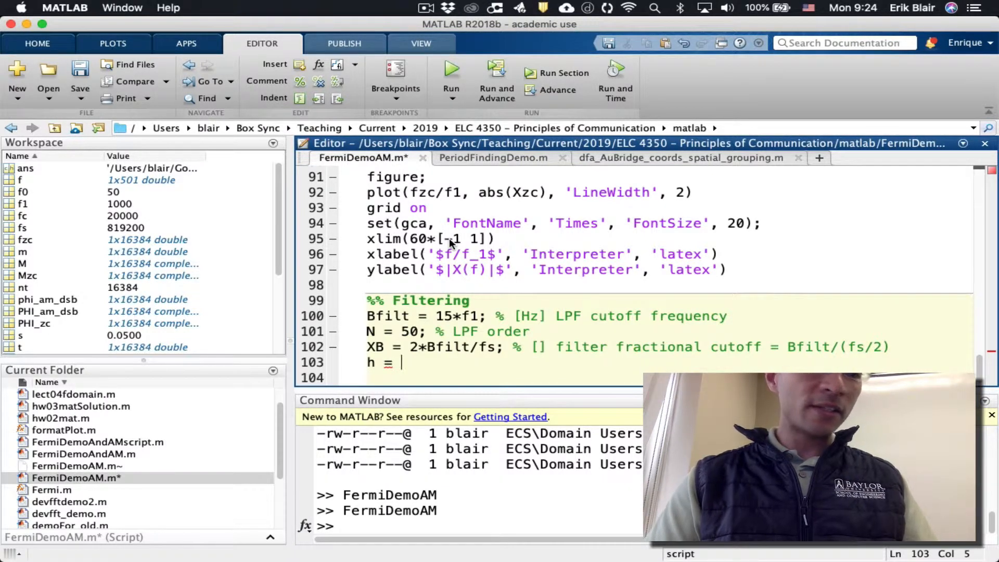
type("f")
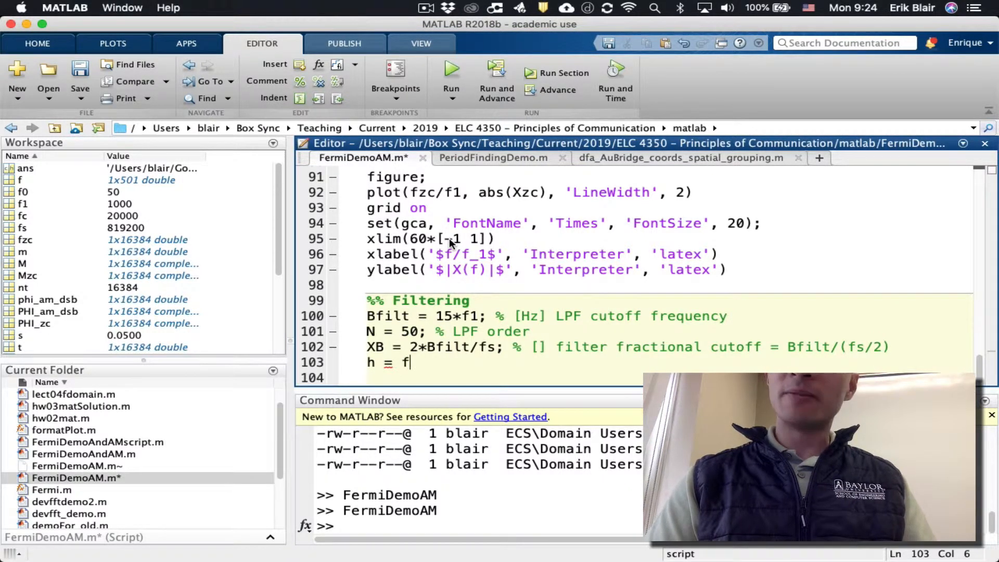
type("ir1(N, XB); % fir1() c")
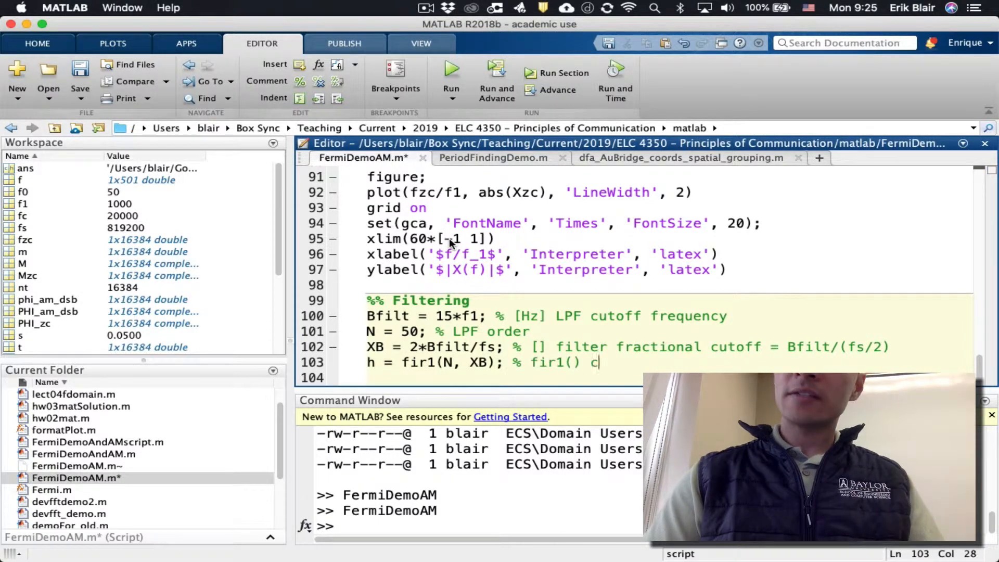
type("reates a filter object")
type("y = filter(h, 1, x); % filter x in the time domain")
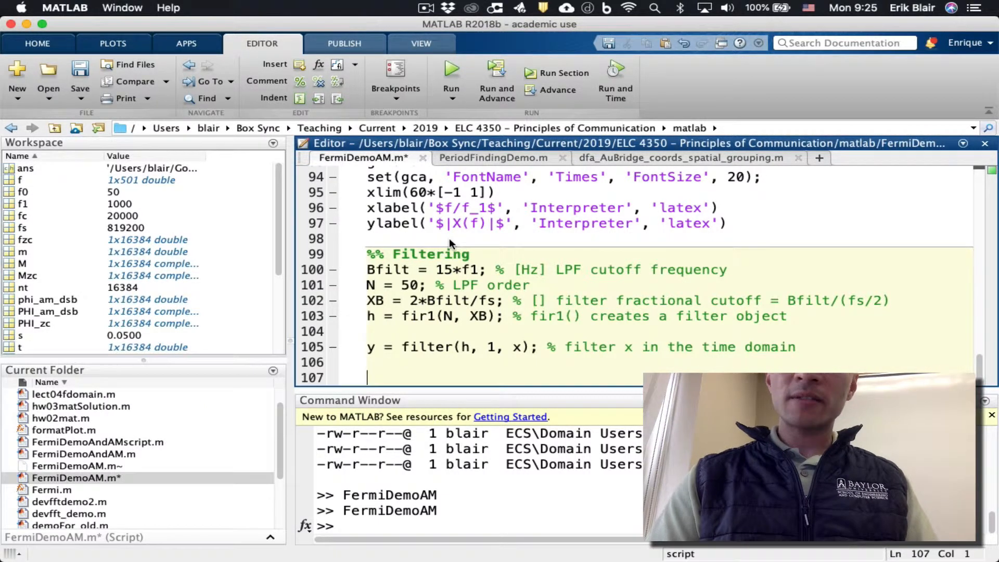
type("s")
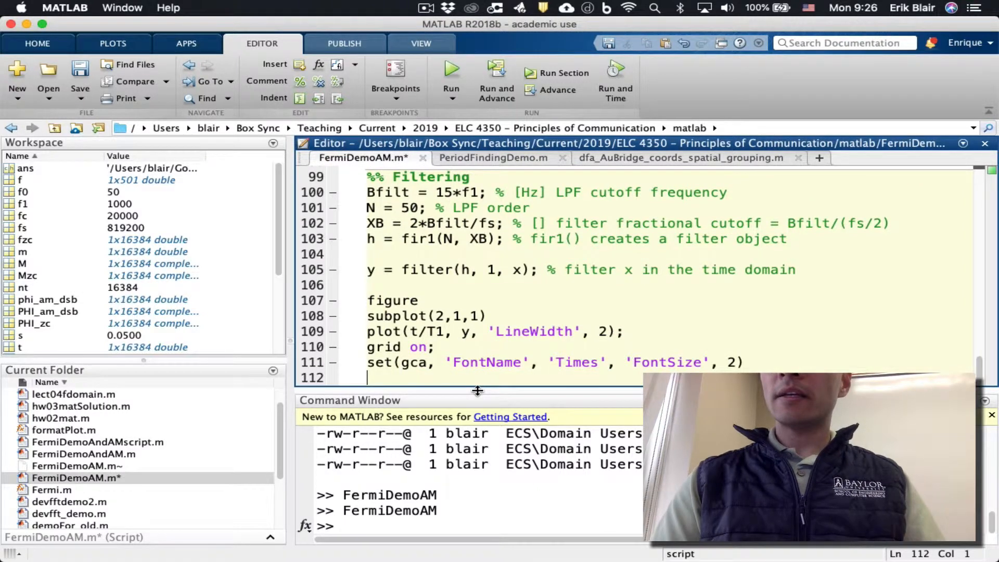
- Label the filtered-signal plot '$t/T_1$' in LaTeX, then save and run the script
type("xlabel('$t/T_1$', 'Interpreter',")
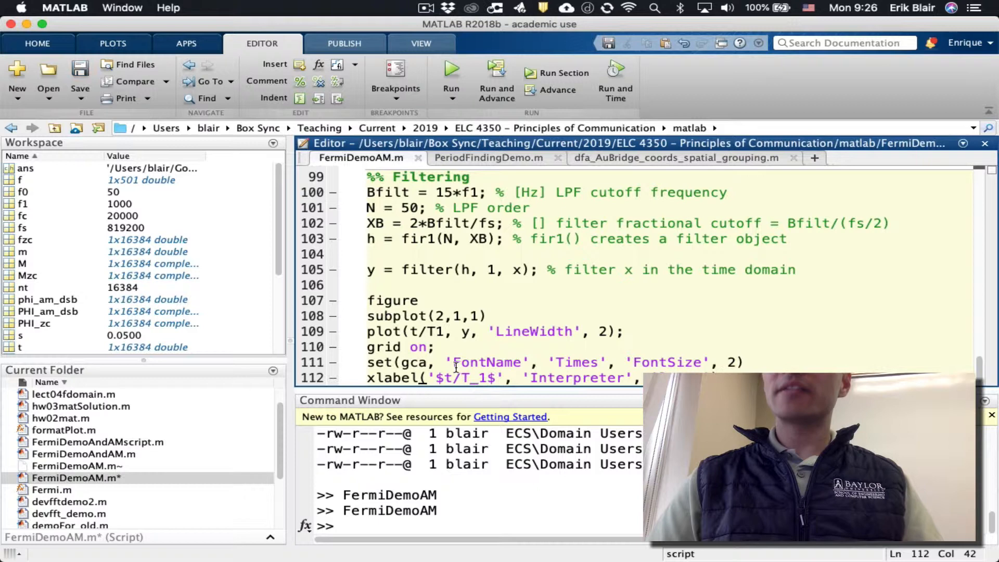
left_click(450, 70)
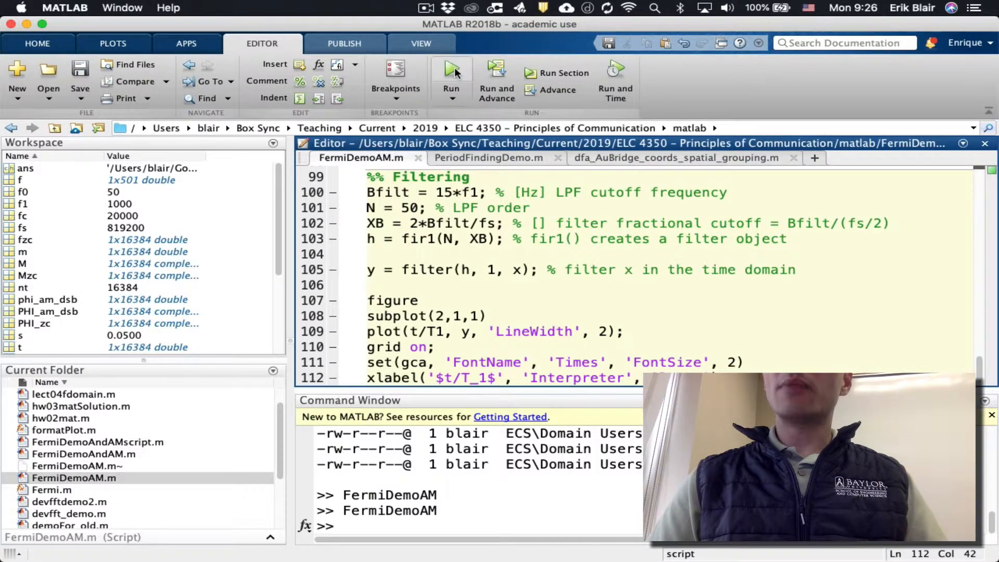
left_click(450, 69)
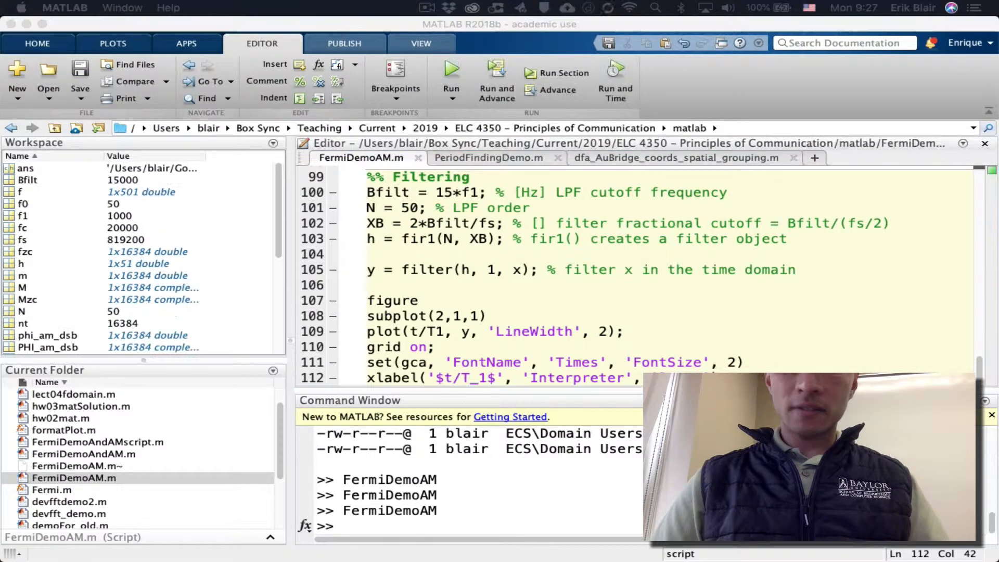
- Dock Figure 11 into the desktop and change line 87 to x = 2*vc.*phi_am_dsb
left_click(450, 69)
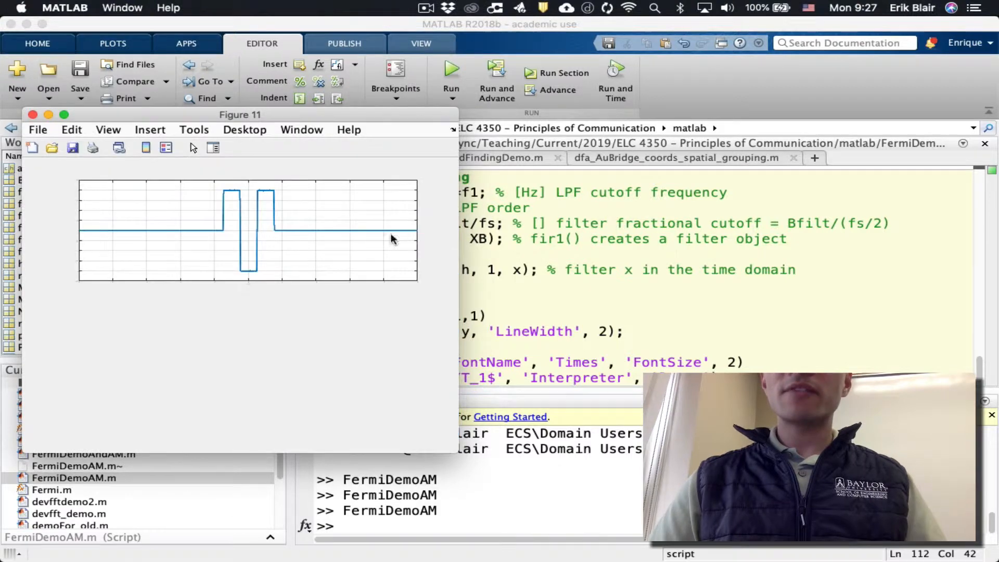
left_click(32, 114)
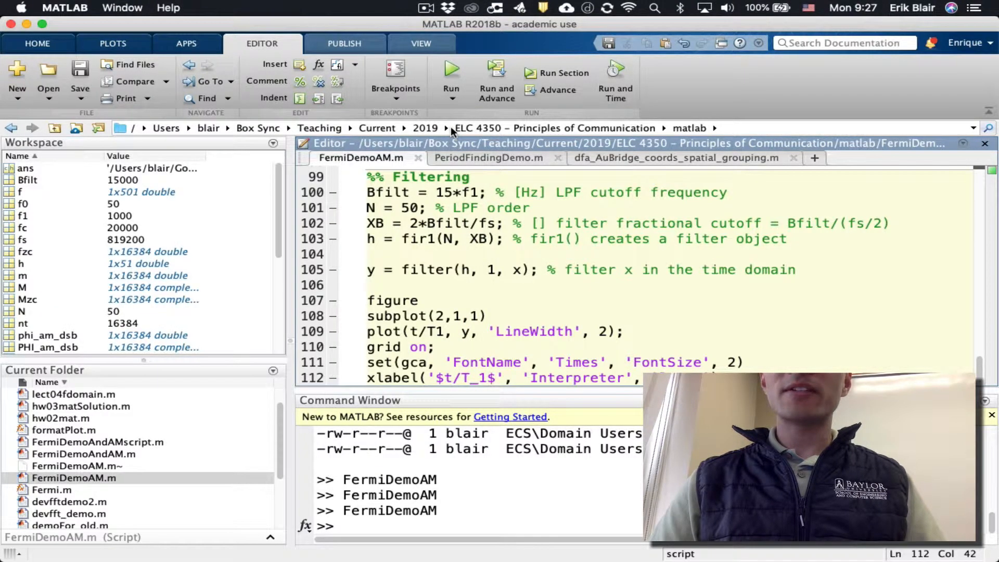
left_click(451, 66)
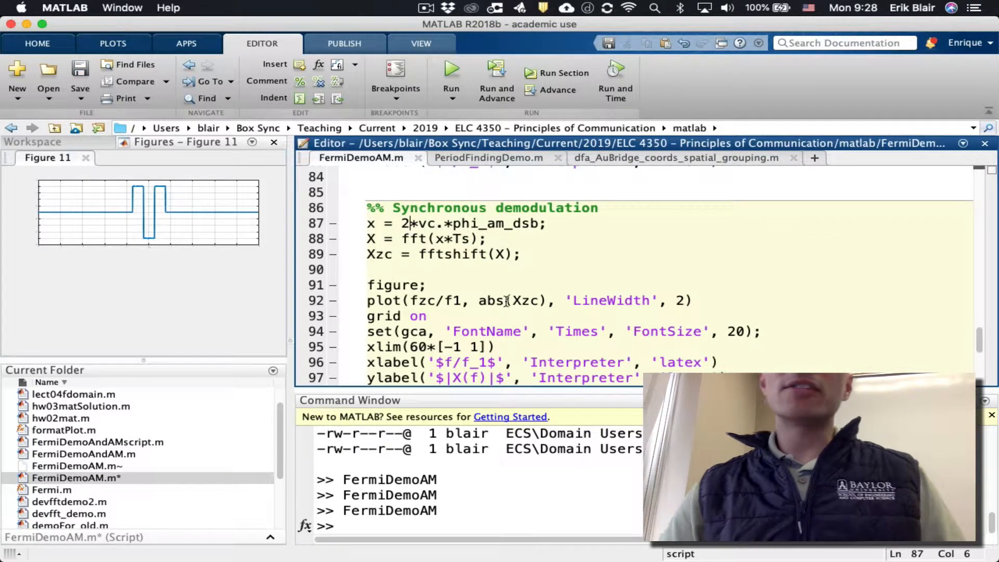
- Scroll to the top of FermiDemoAM.m and insert a blank first line
scroll("down", 3)
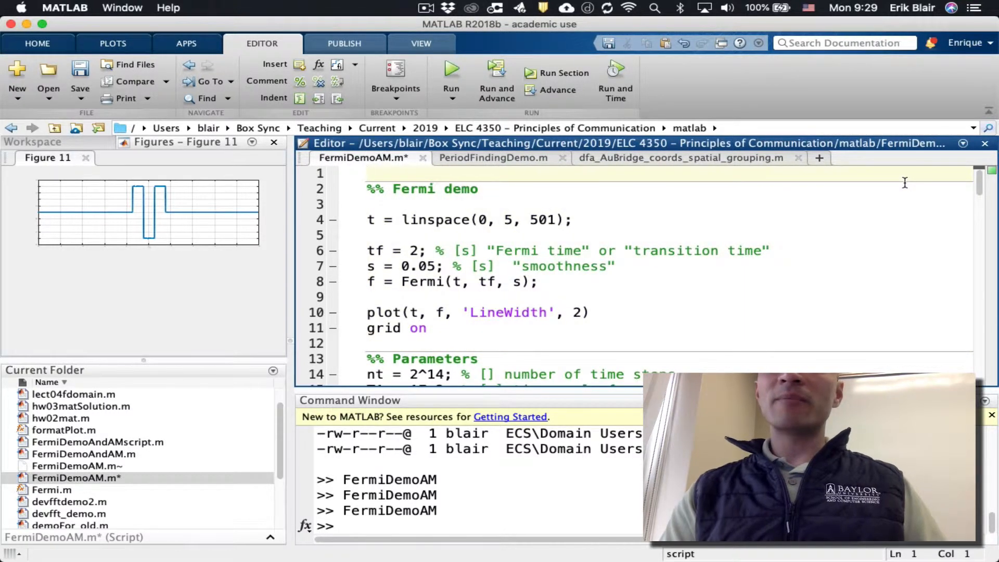
- Add 'close all' as line 1, then save and rerun the script to regenerate the figures
type("close a")
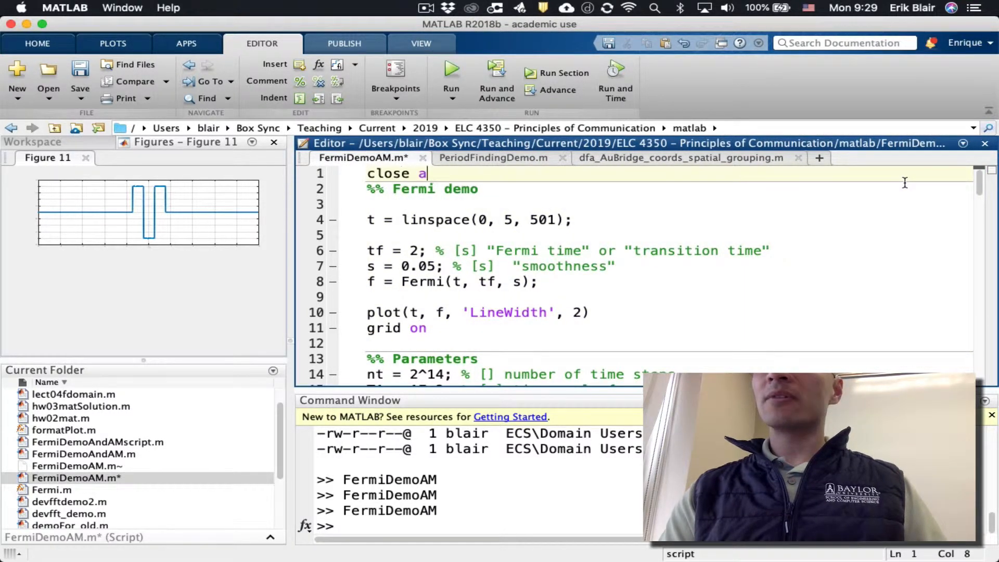
left_click(450, 72)
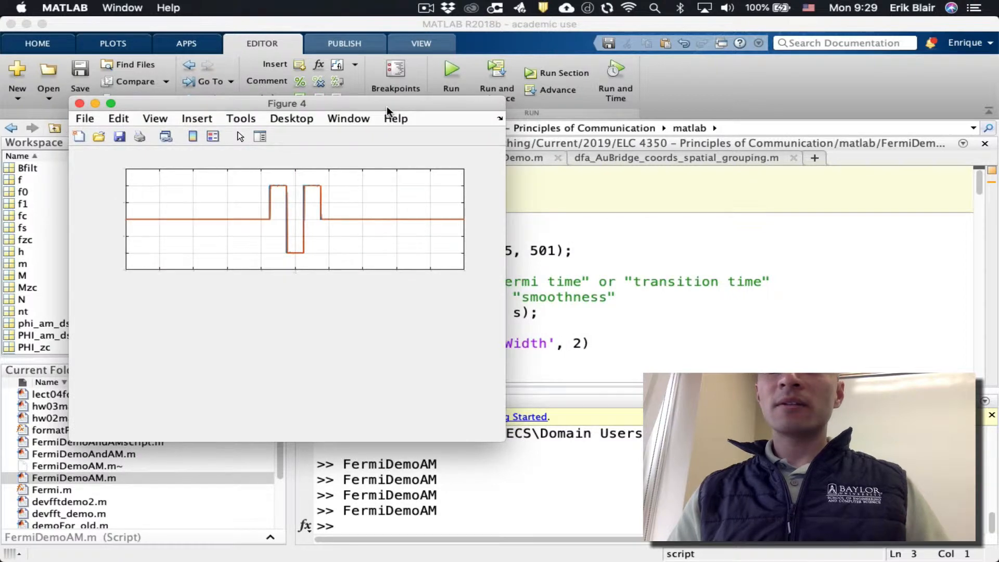
- Move Figure 4 aside so Figure 3's |X(f)| spectrum with peaks at 0 and ±40 shows
left_click_drag(287, 103, 346, 116)
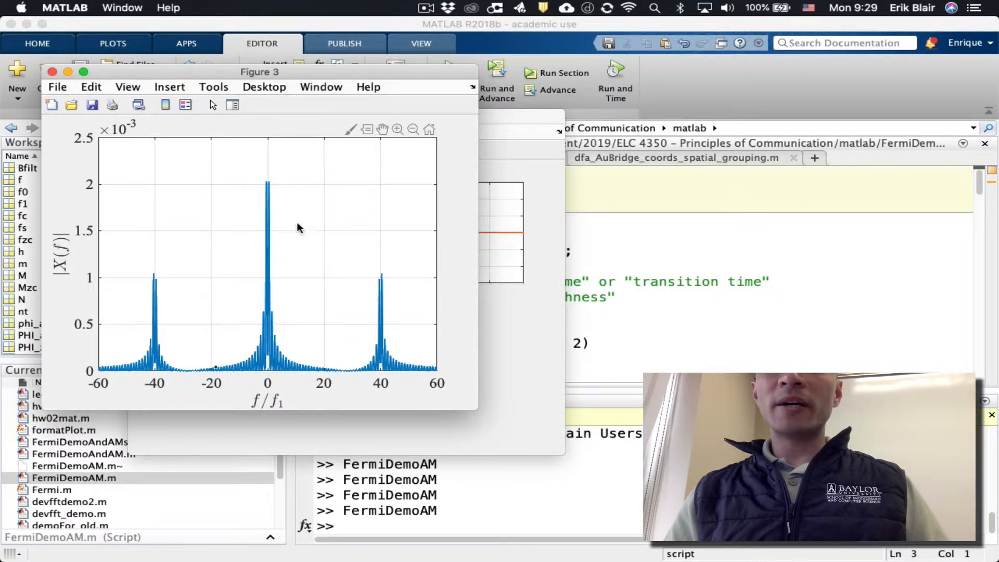
mouse_move(221, 206)
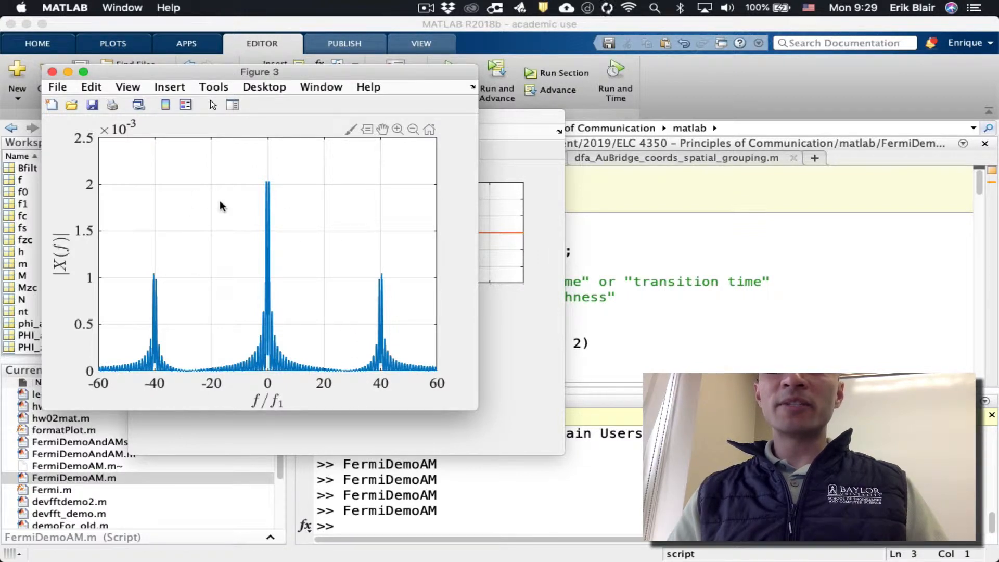
mouse_move(318, 373)
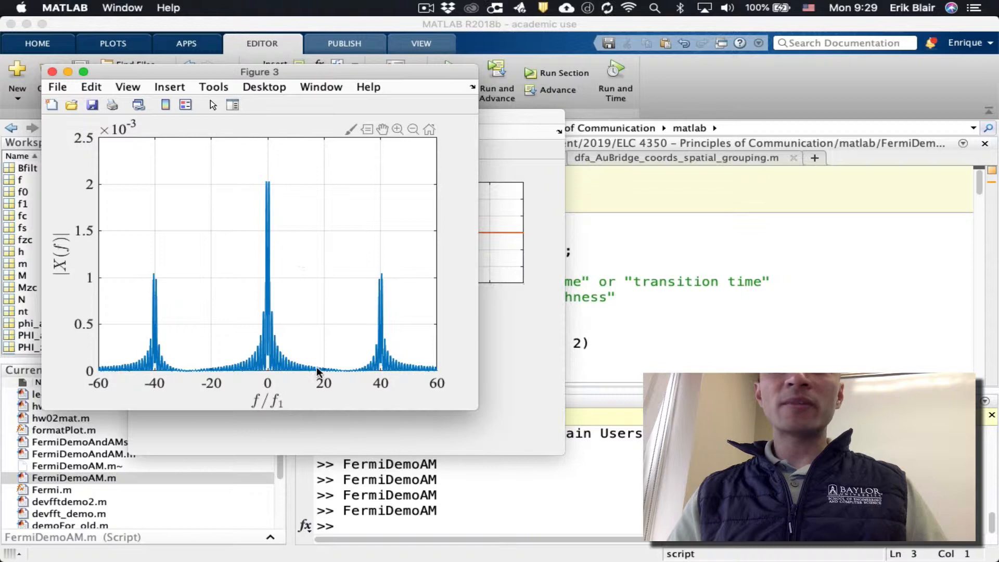
mouse_move(330, 172)
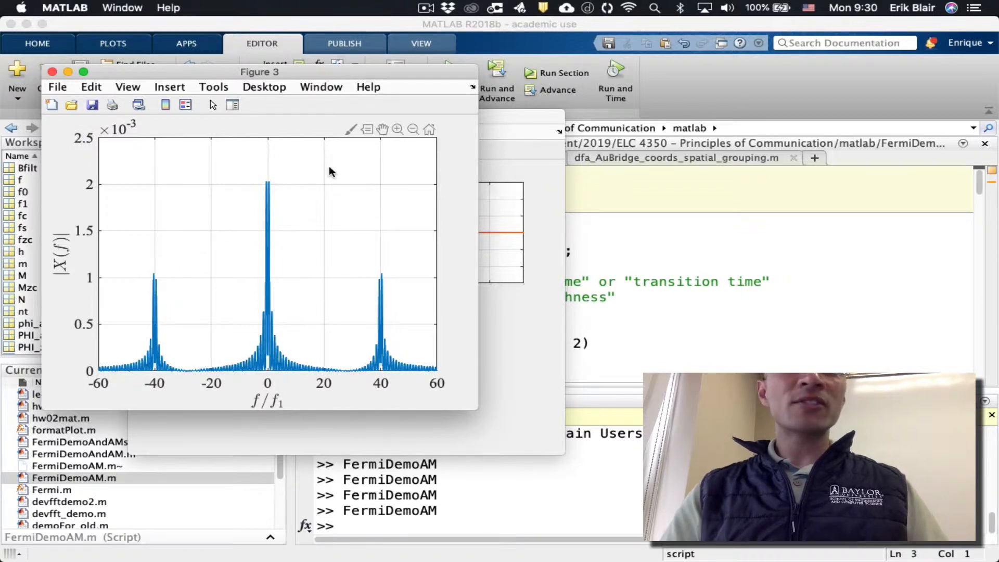